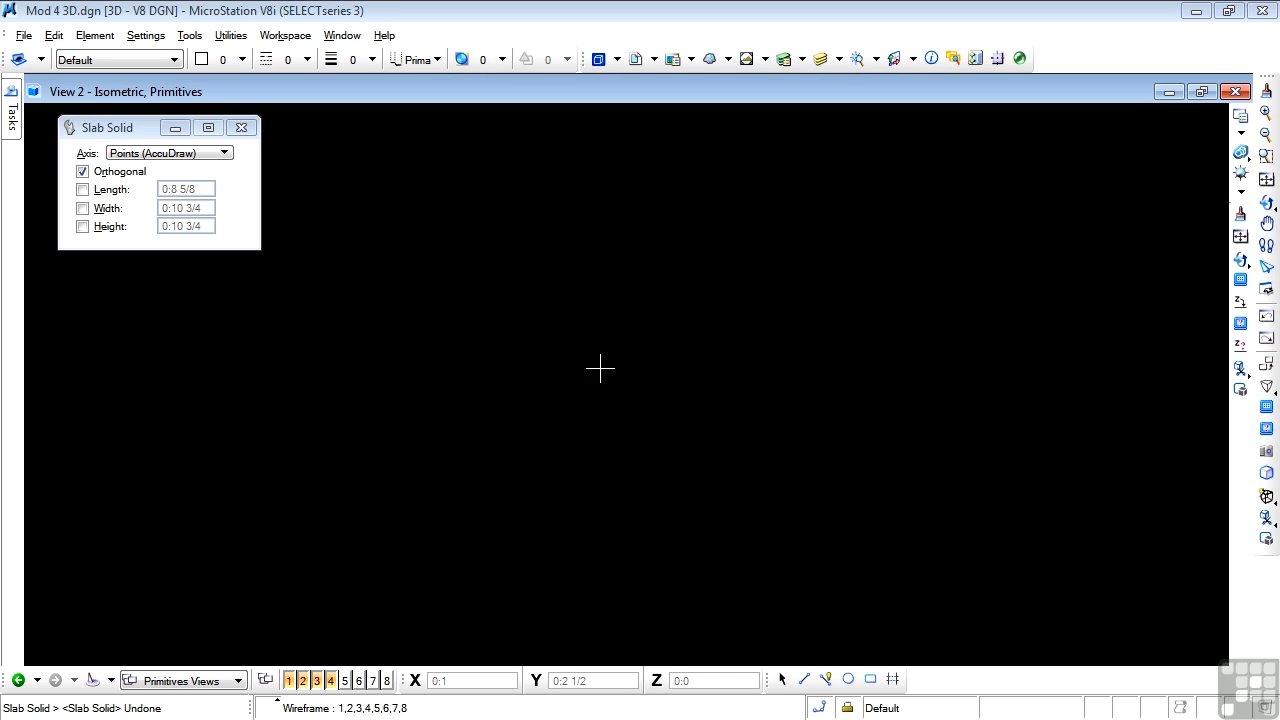
pyautogui.moveTo(597, 378)
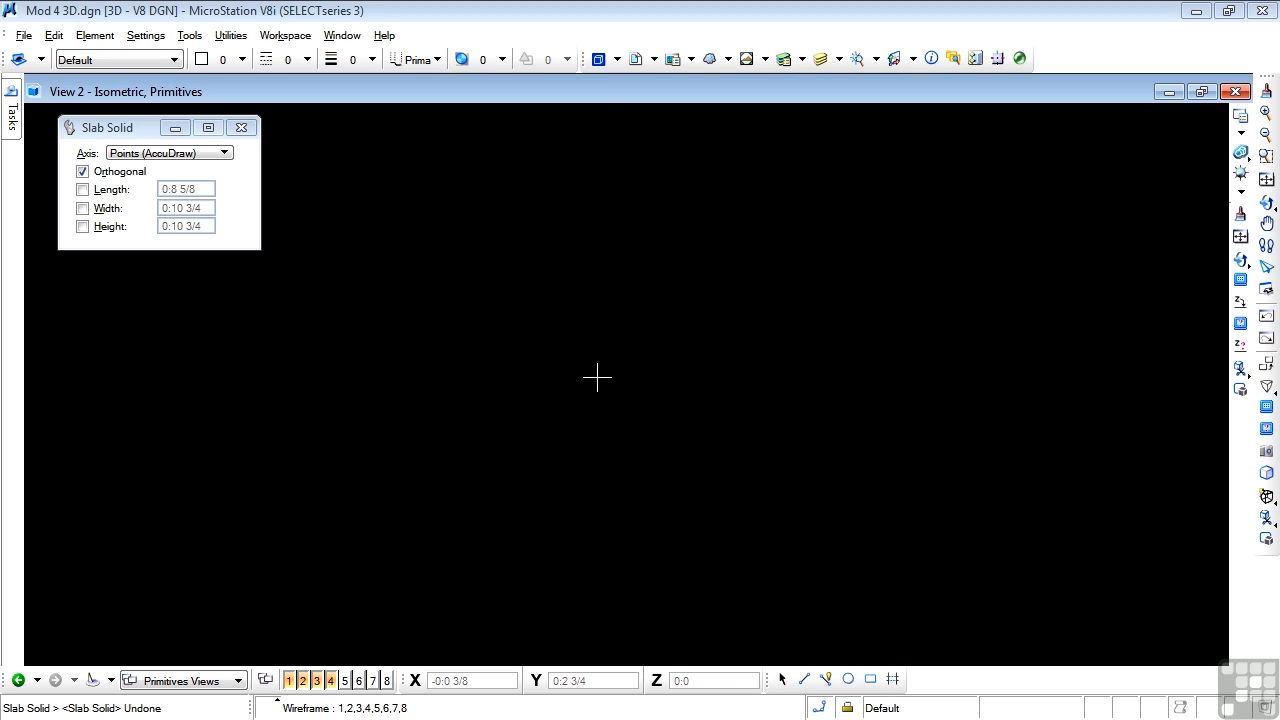
pyautogui.moveTo(586, 386)
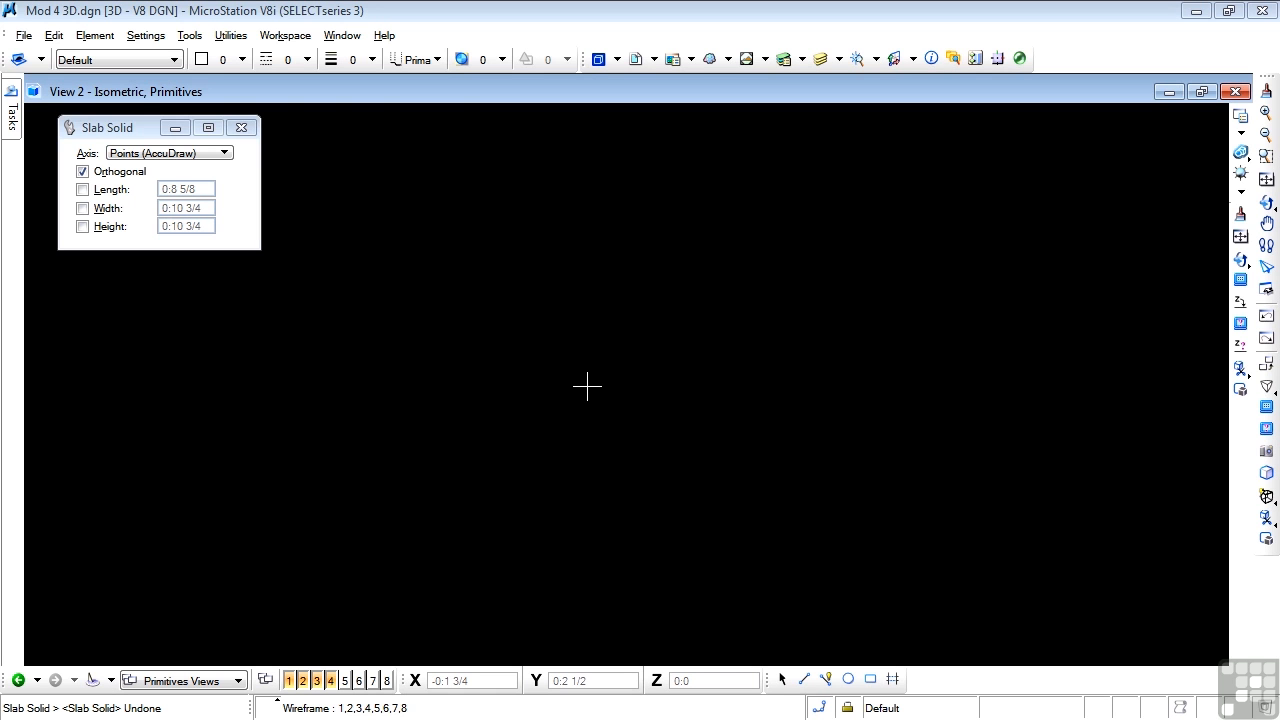
# Float the Solids toolbox from Tools, then float Primitive Solids from the Slab Solid flyout
pyautogui.click(189, 35)
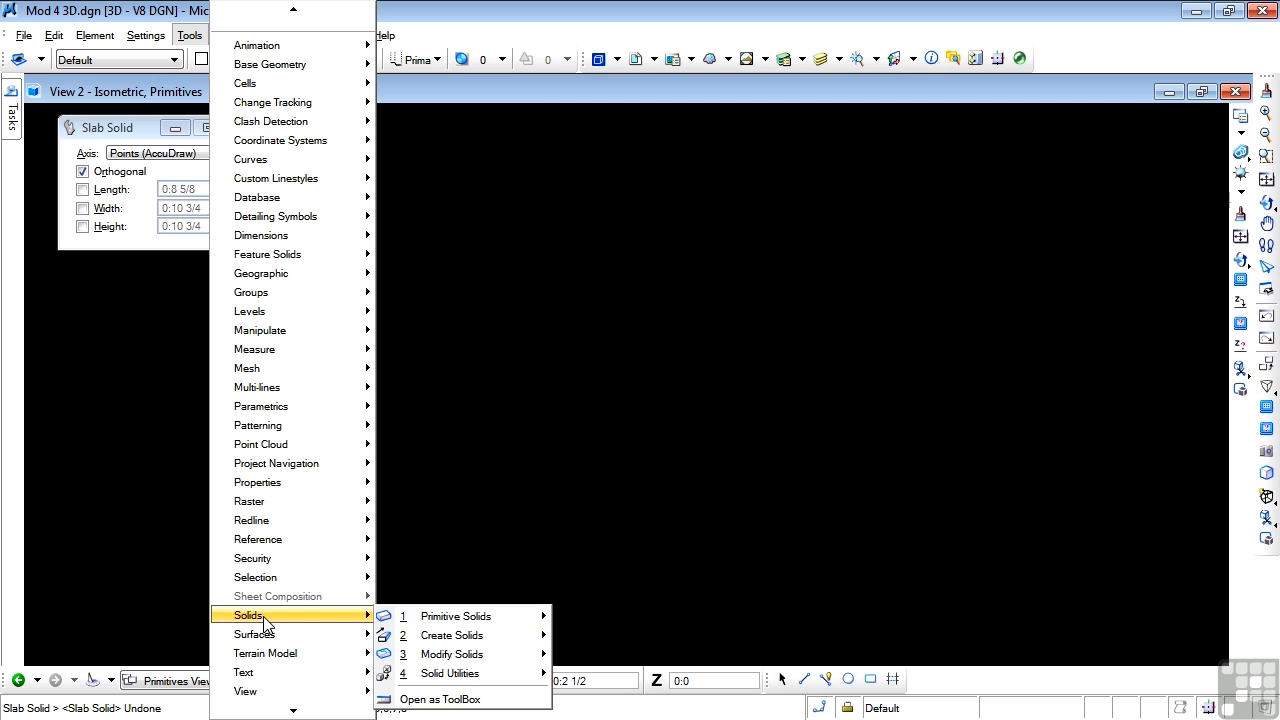
pyautogui.moveTo(440, 699)
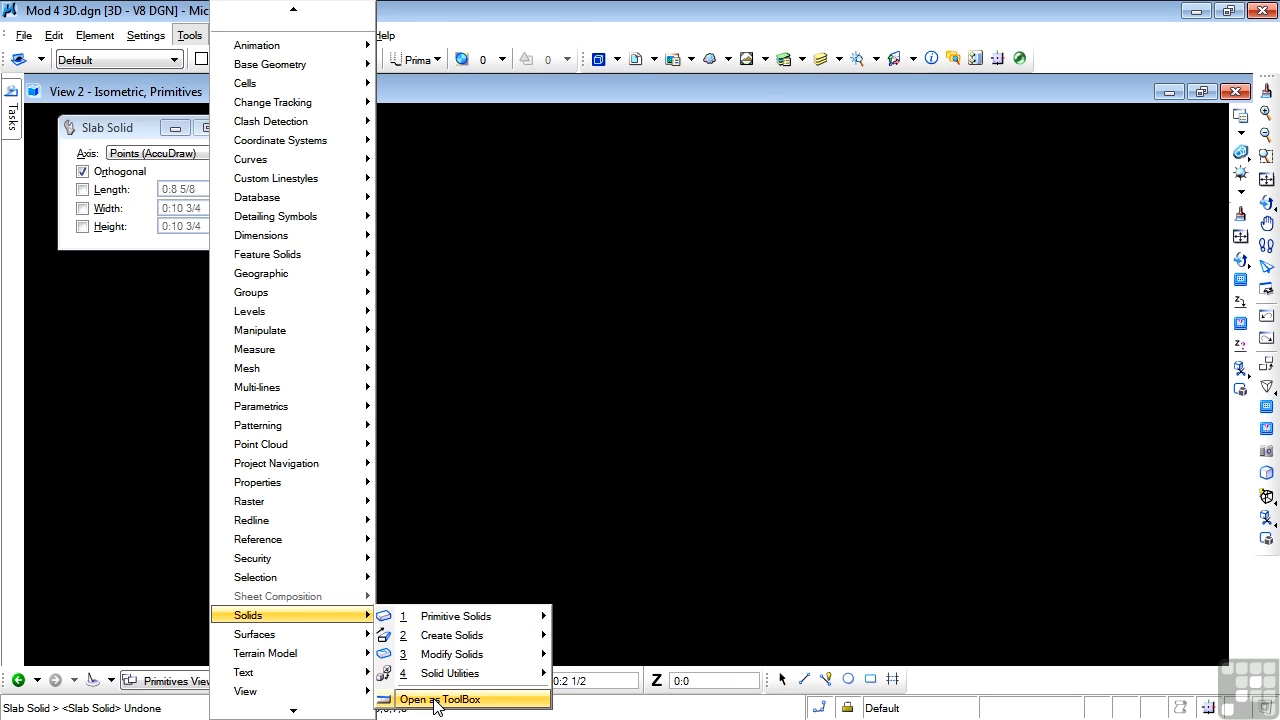
pyautogui.click(445, 699)
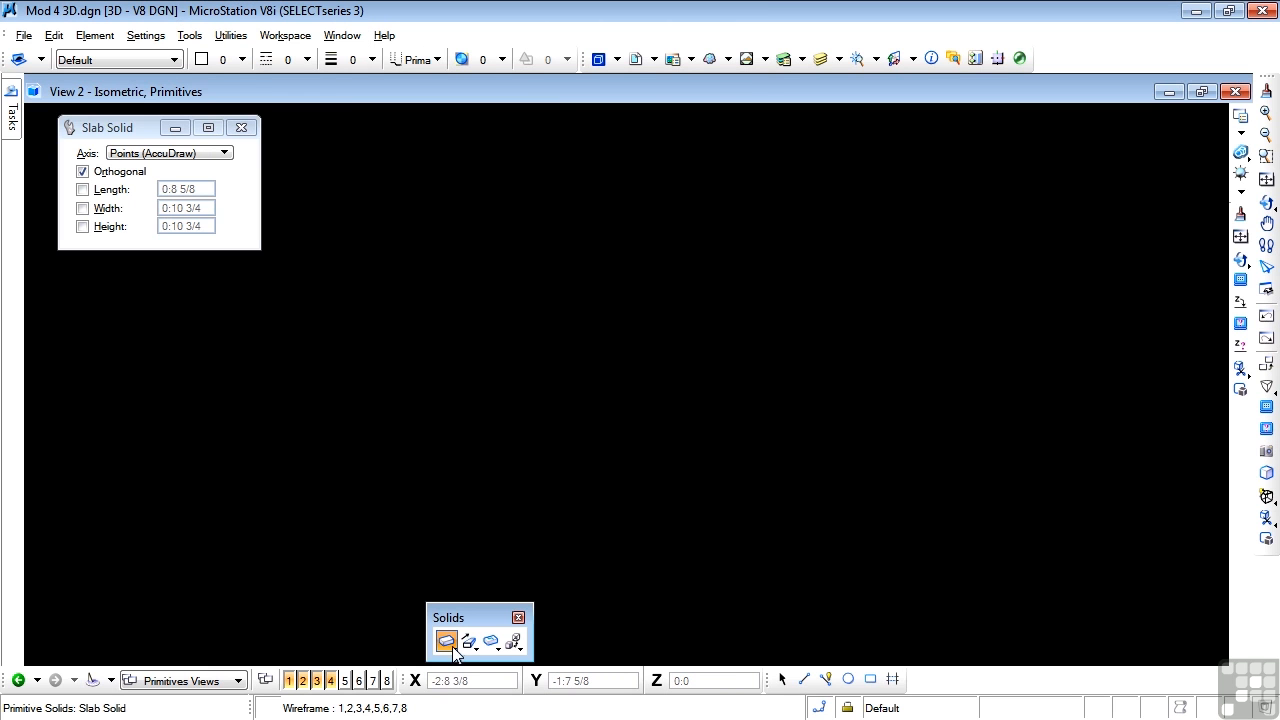
pyautogui.moveTo(446, 641)
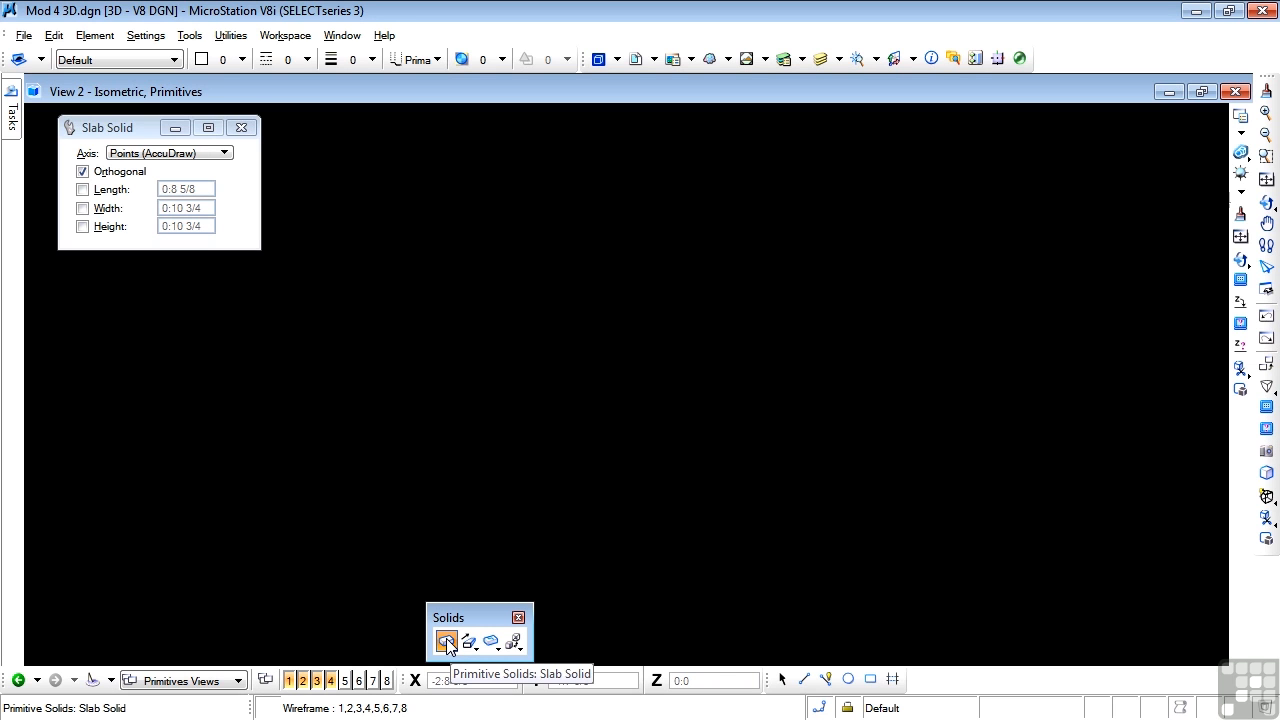
pyautogui.click(446, 641)
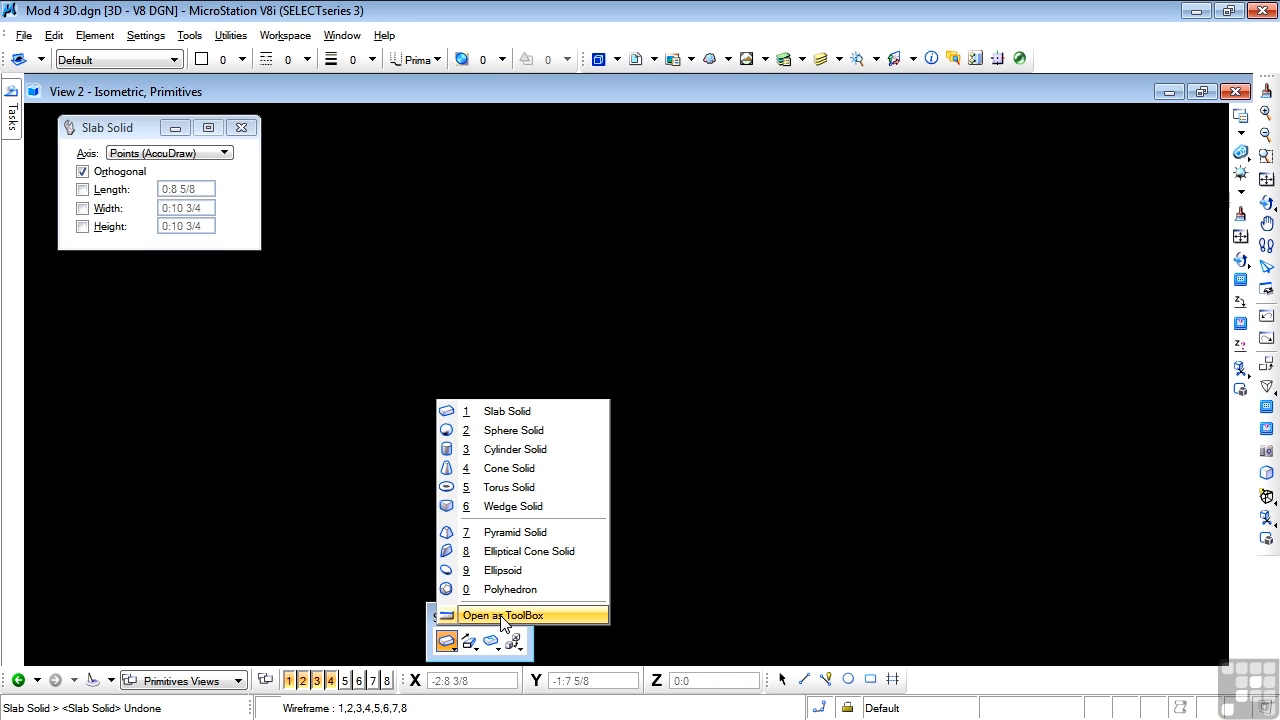
pyautogui.click(502, 615)
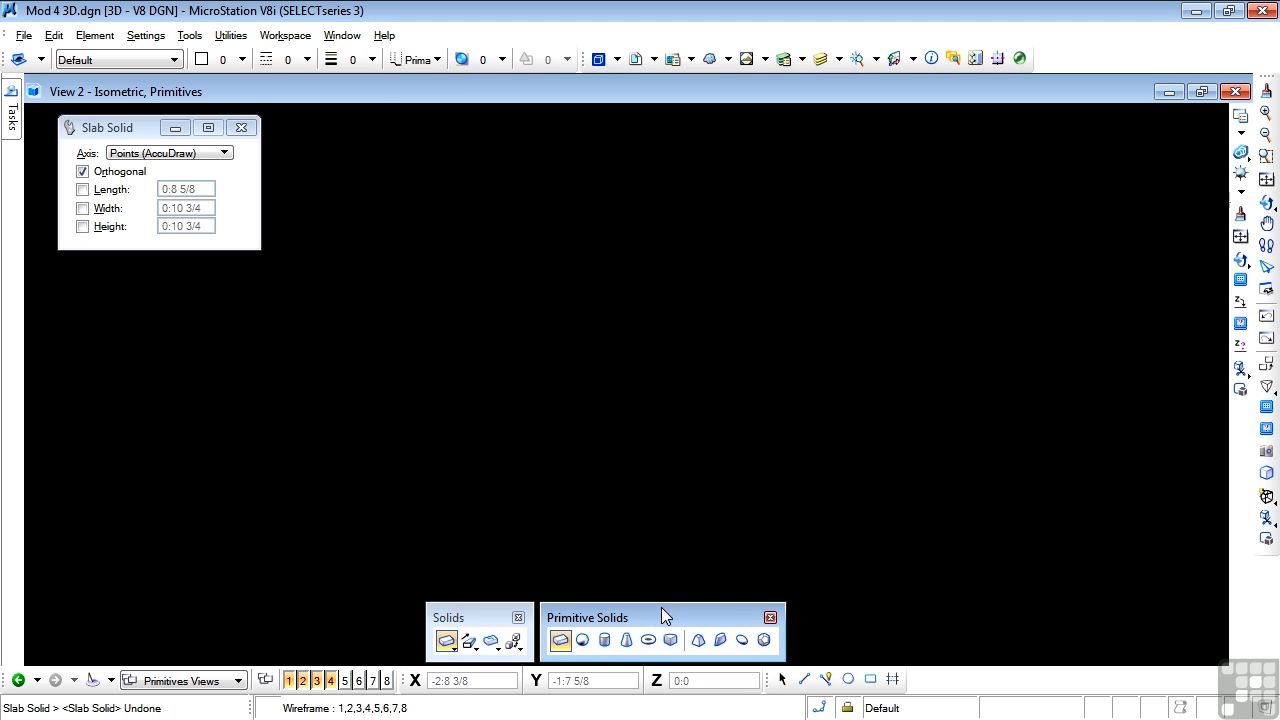
pyautogui.click(560, 640)
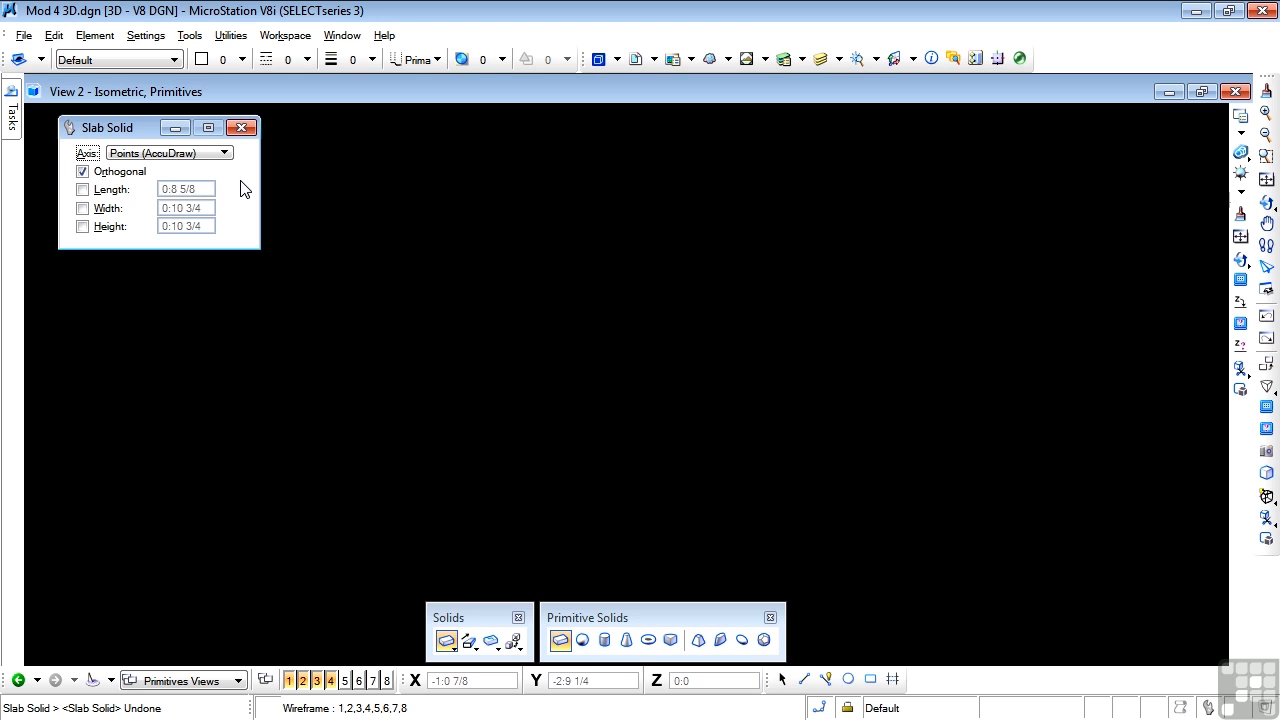
pyautogui.moveTo(224, 170)
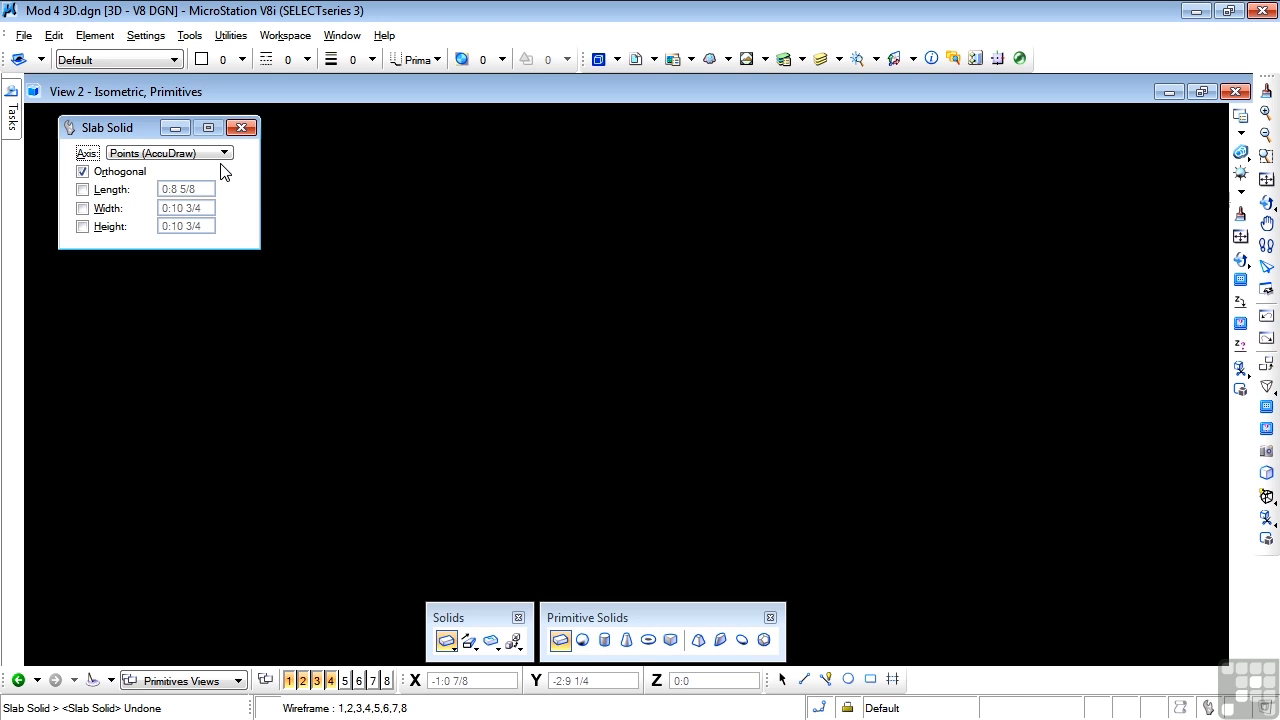
pyautogui.click(160, 152)
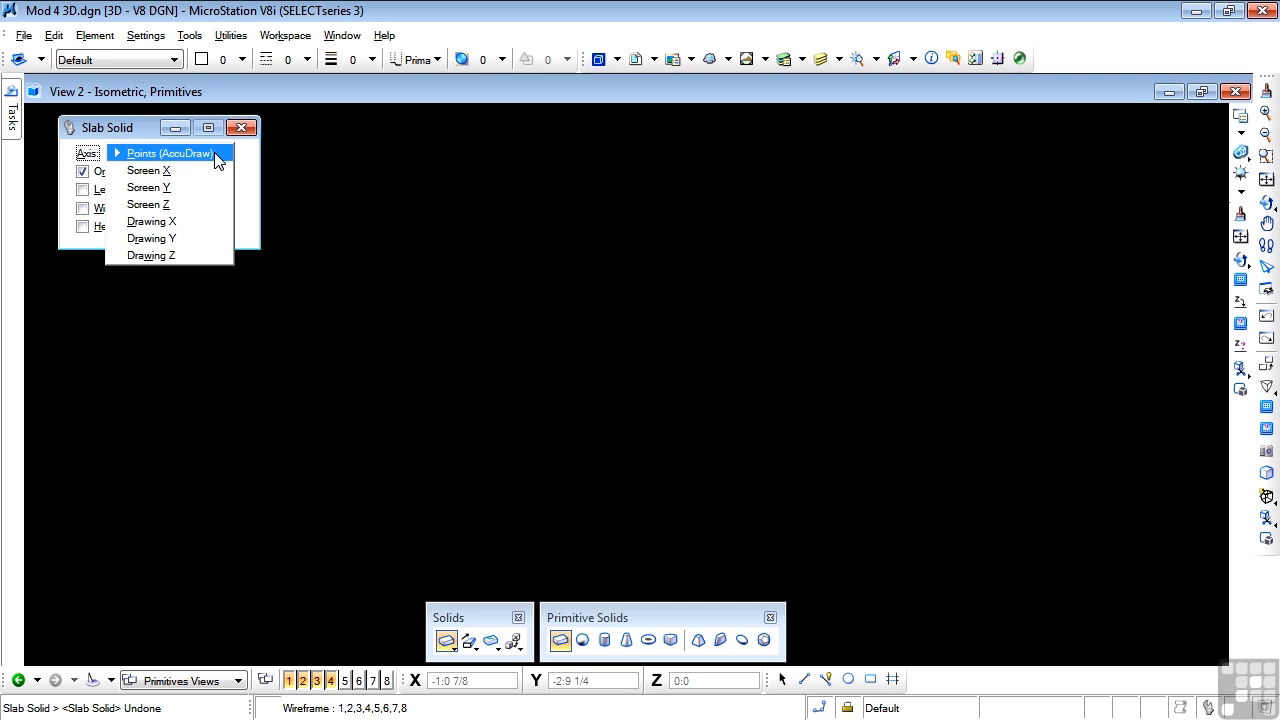
pyautogui.moveTo(170, 221)
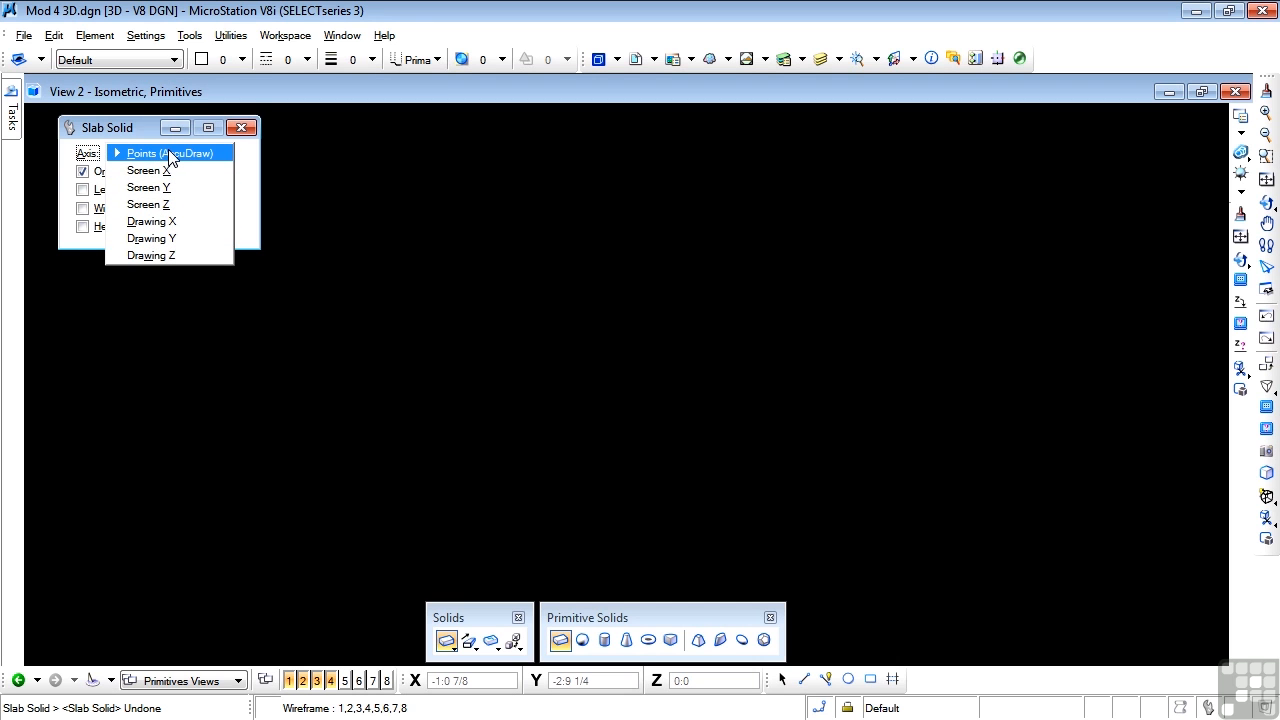
pyautogui.click(169, 153)
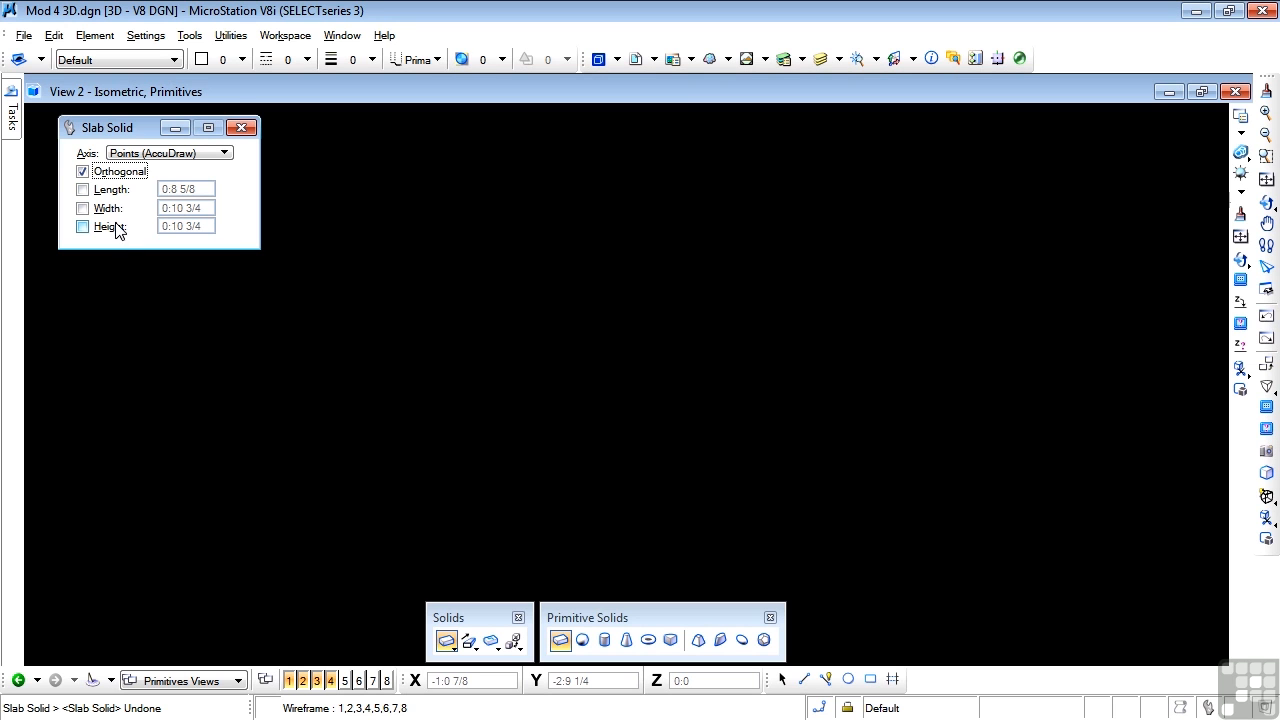
pyautogui.moveTo(124, 240)
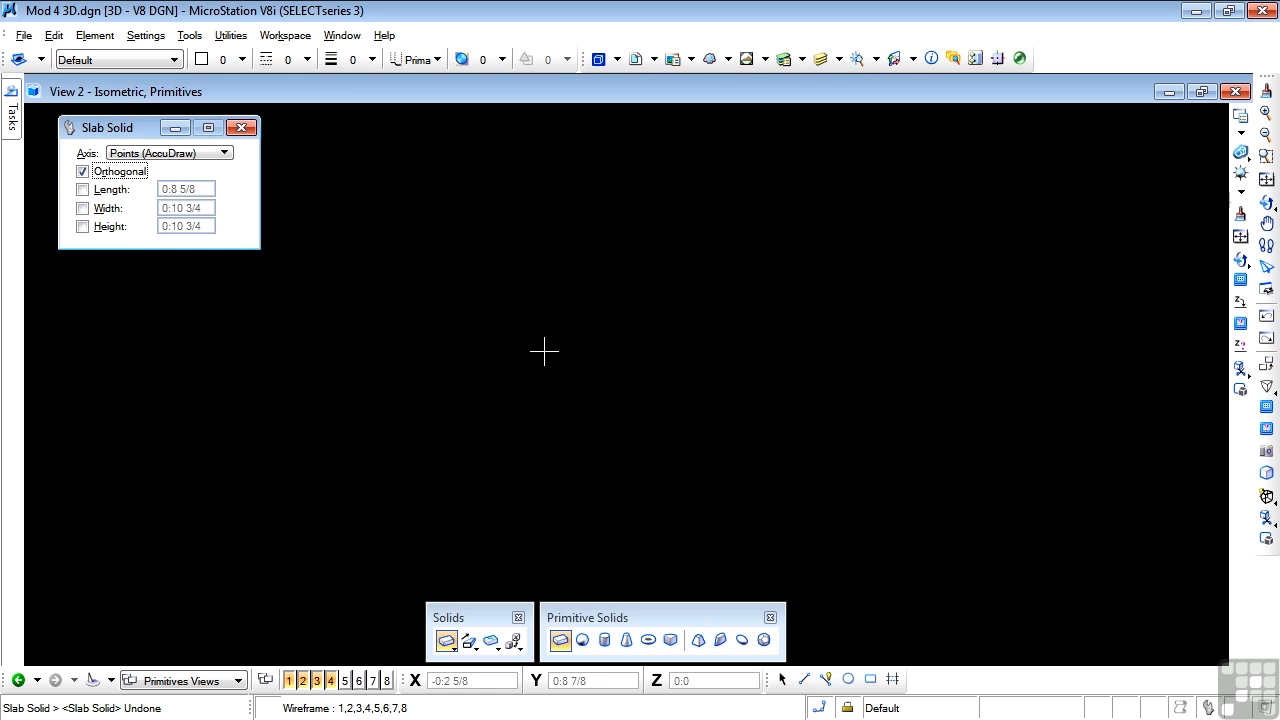
# Place the slab solid's start point near the centre of the isometric view
pyautogui.click(528, 334)
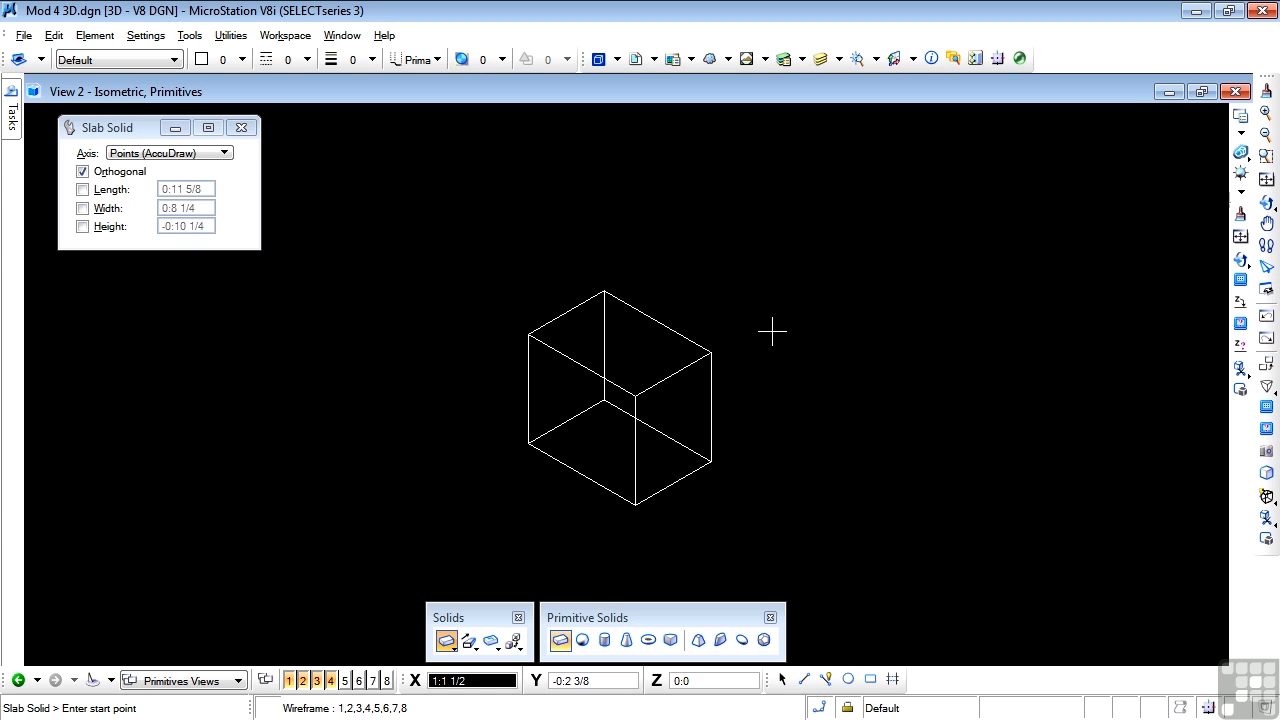
pyautogui.moveTo(1140, 154)
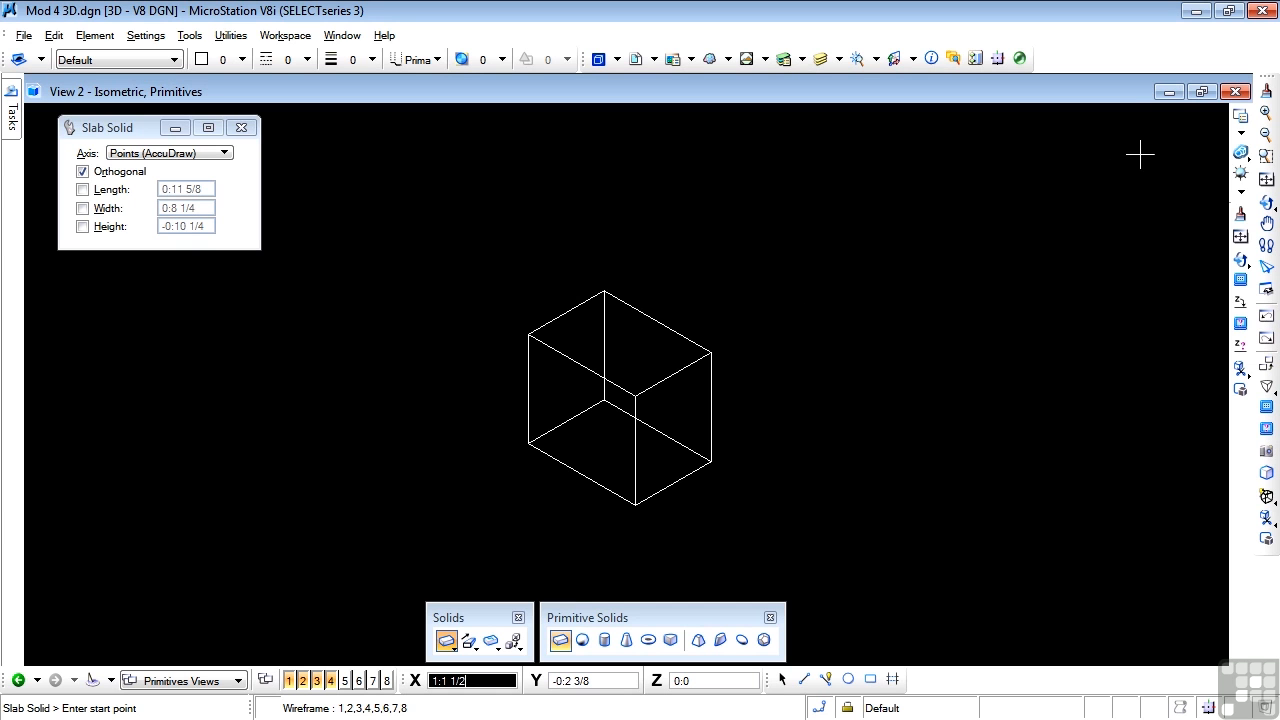
pyautogui.moveTo(1241, 152)
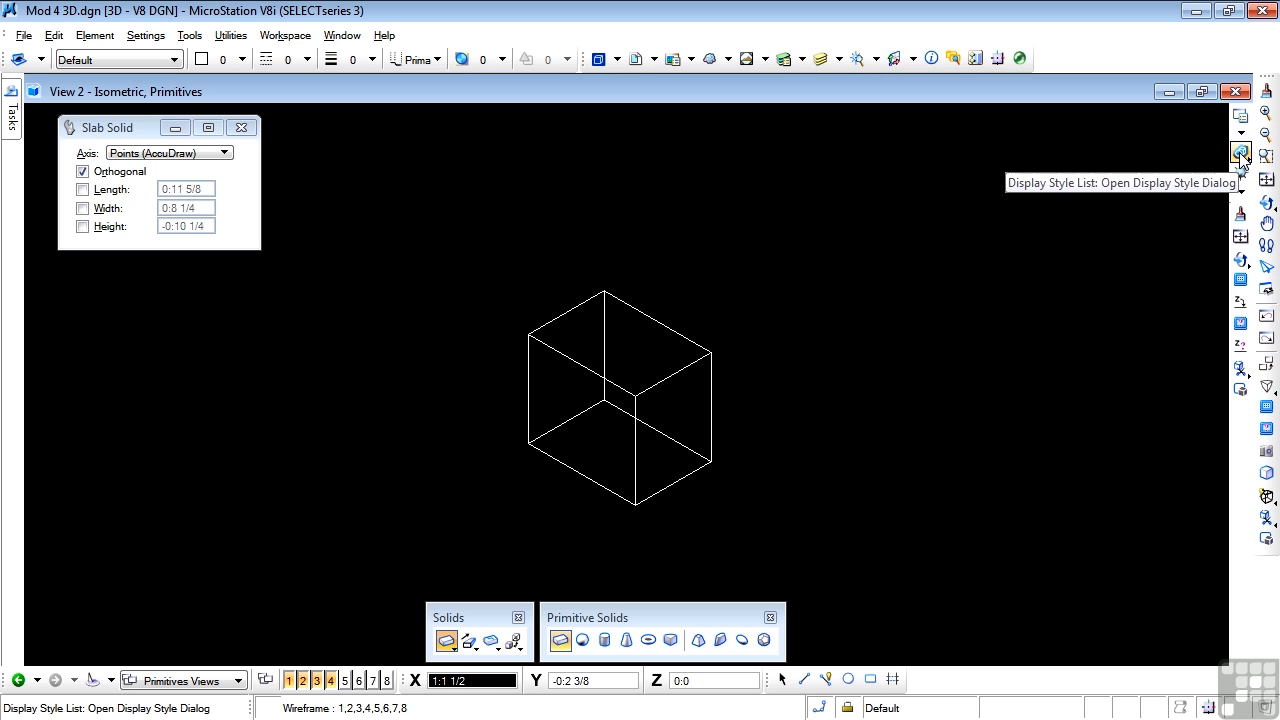
# Apply the Smooth display style to the isometric View 2
pyautogui.click(1240, 153)
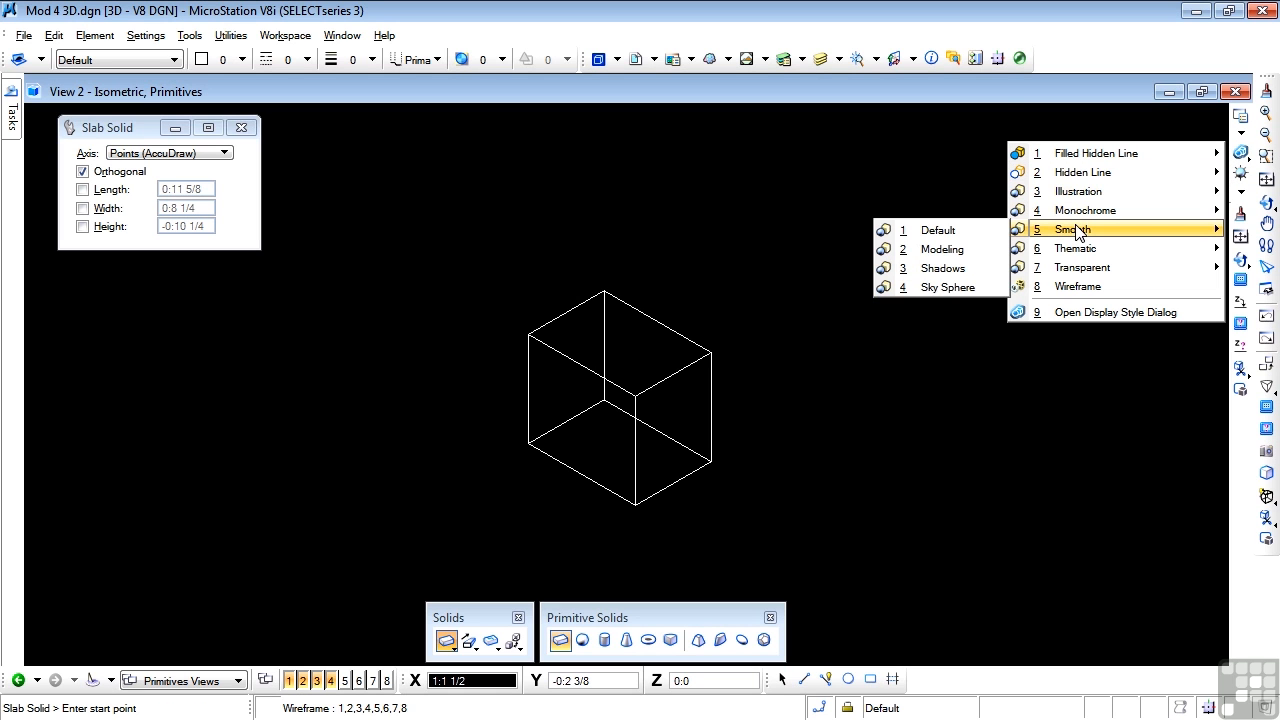
pyautogui.click(1070, 229)
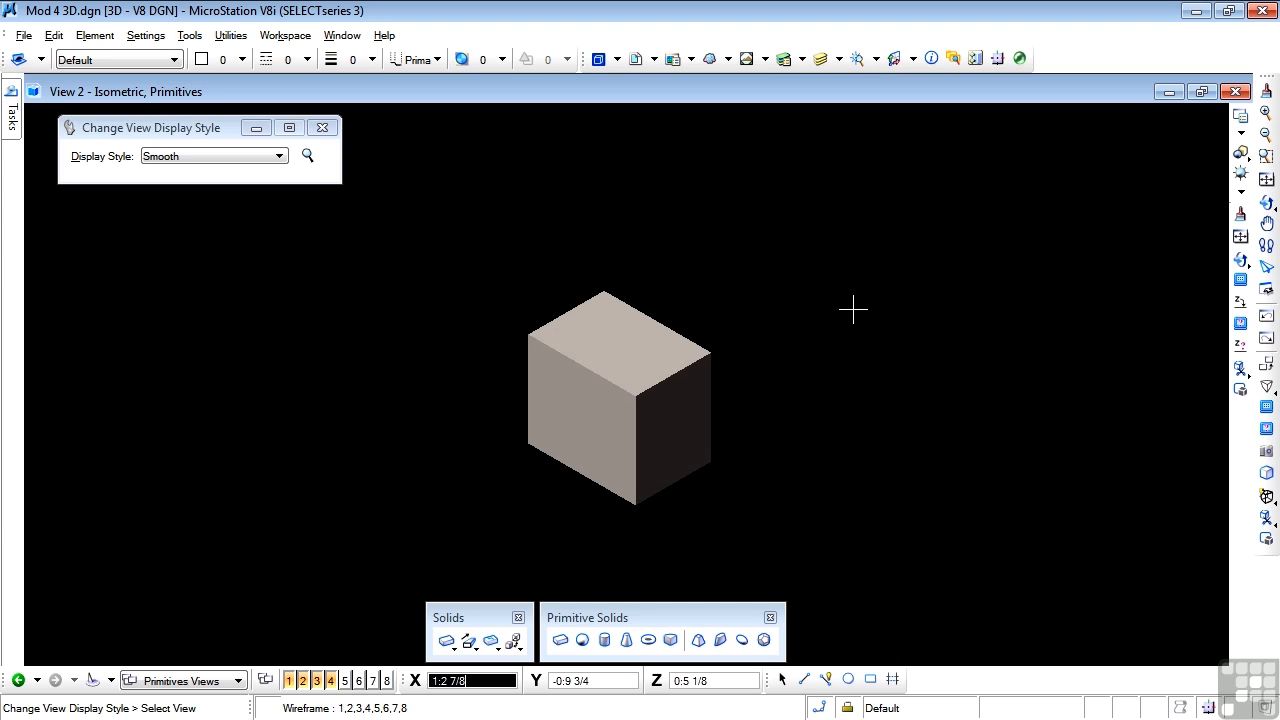
pyautogui.click(560, 640)
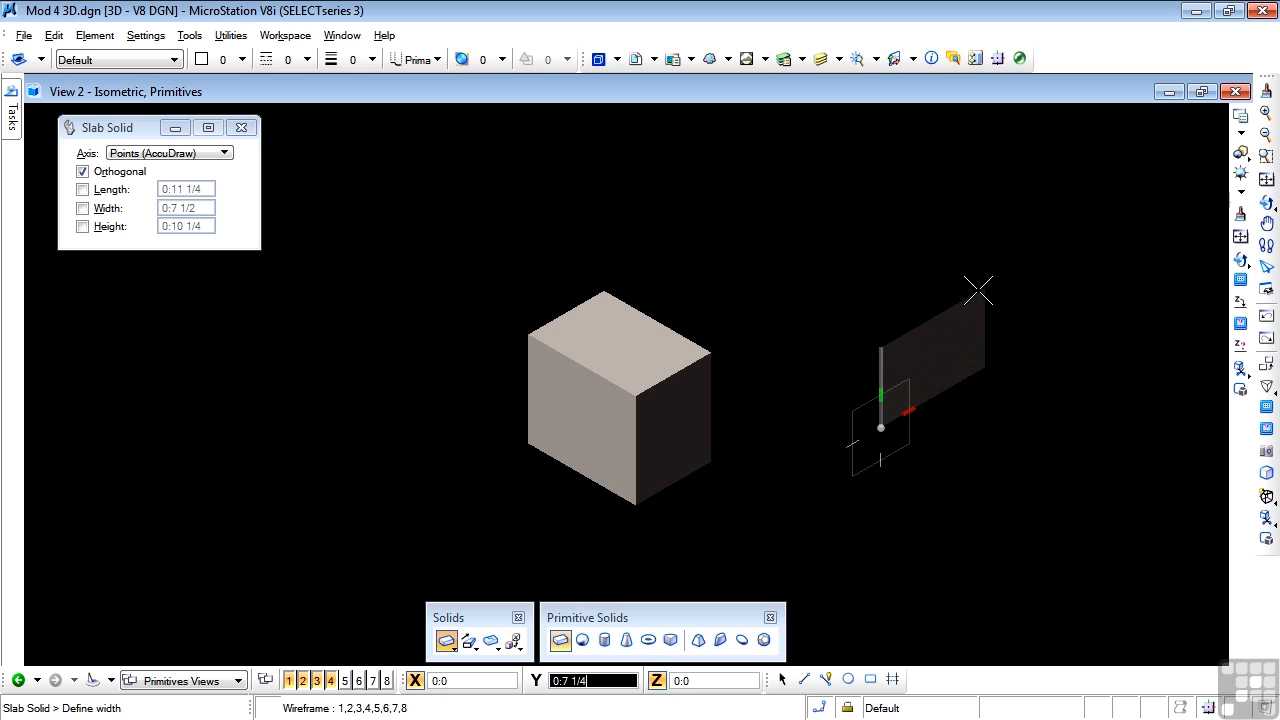
pyautogui.moveTo(888, 264)
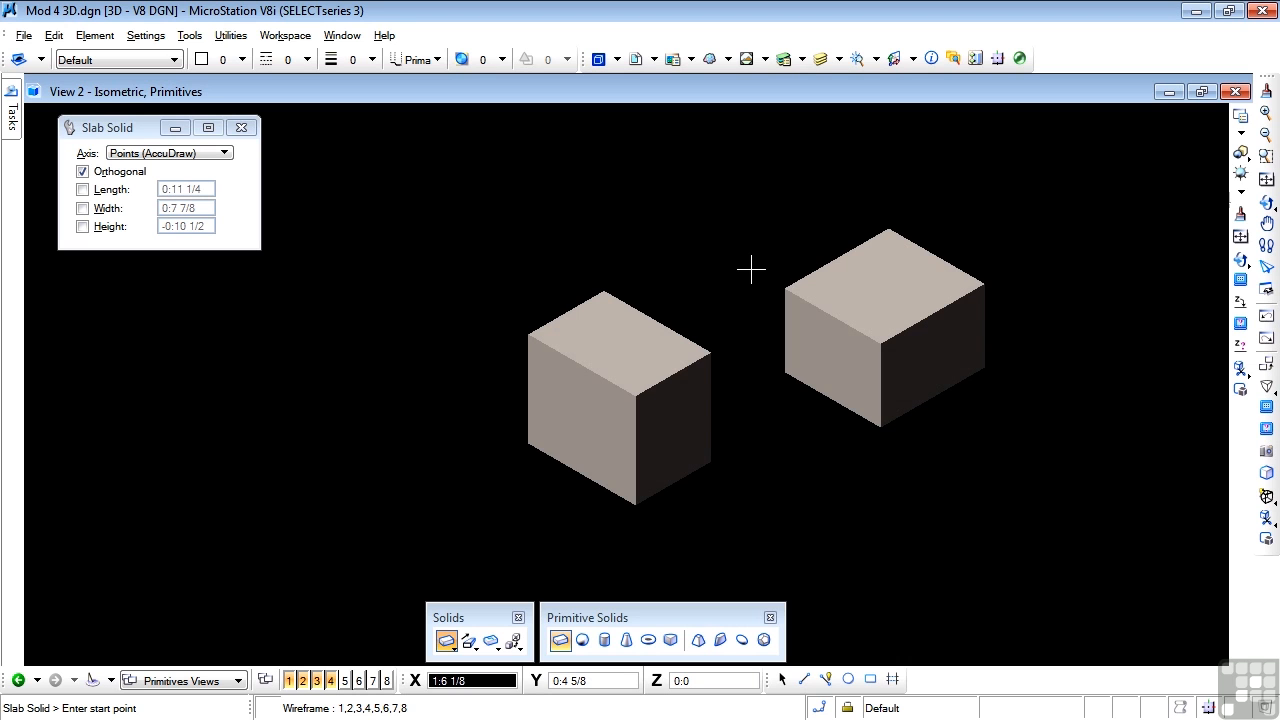
pyautogui.moveTo(590, 680)
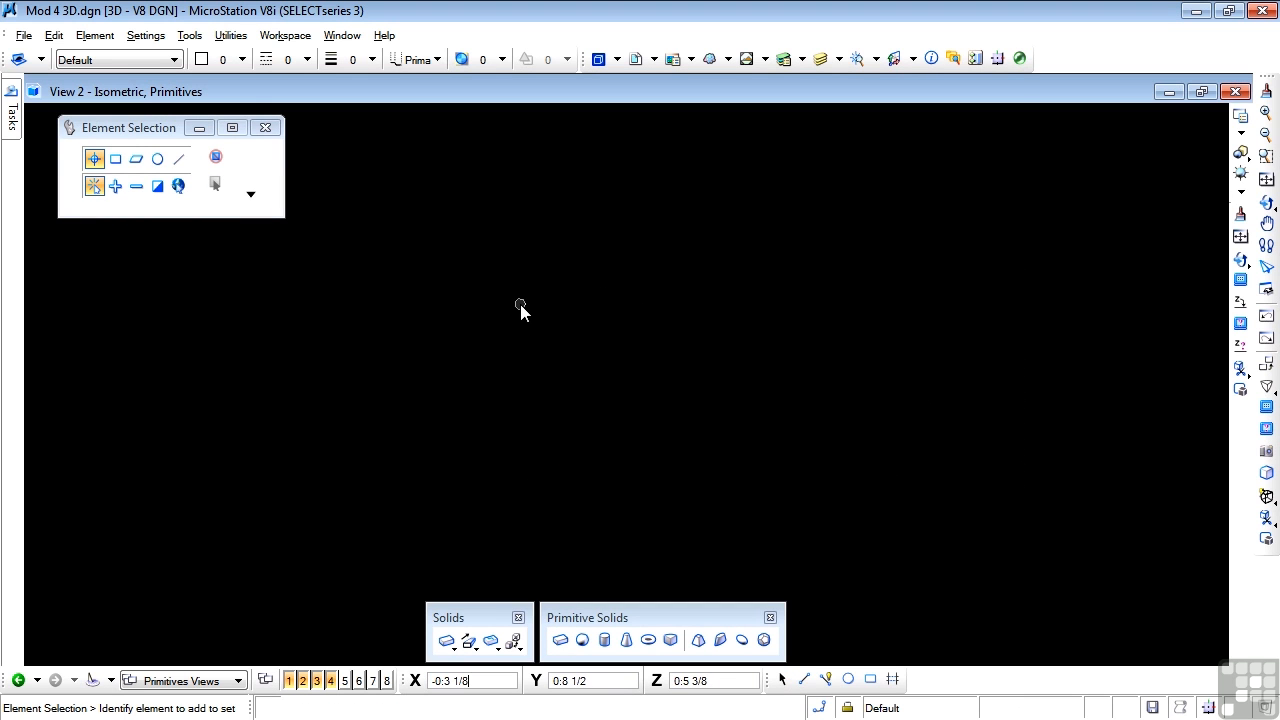
# Reselect Slab Solid, set View 2 back to Wireframe, and size new slabs
pyautogui.click(561, 640)
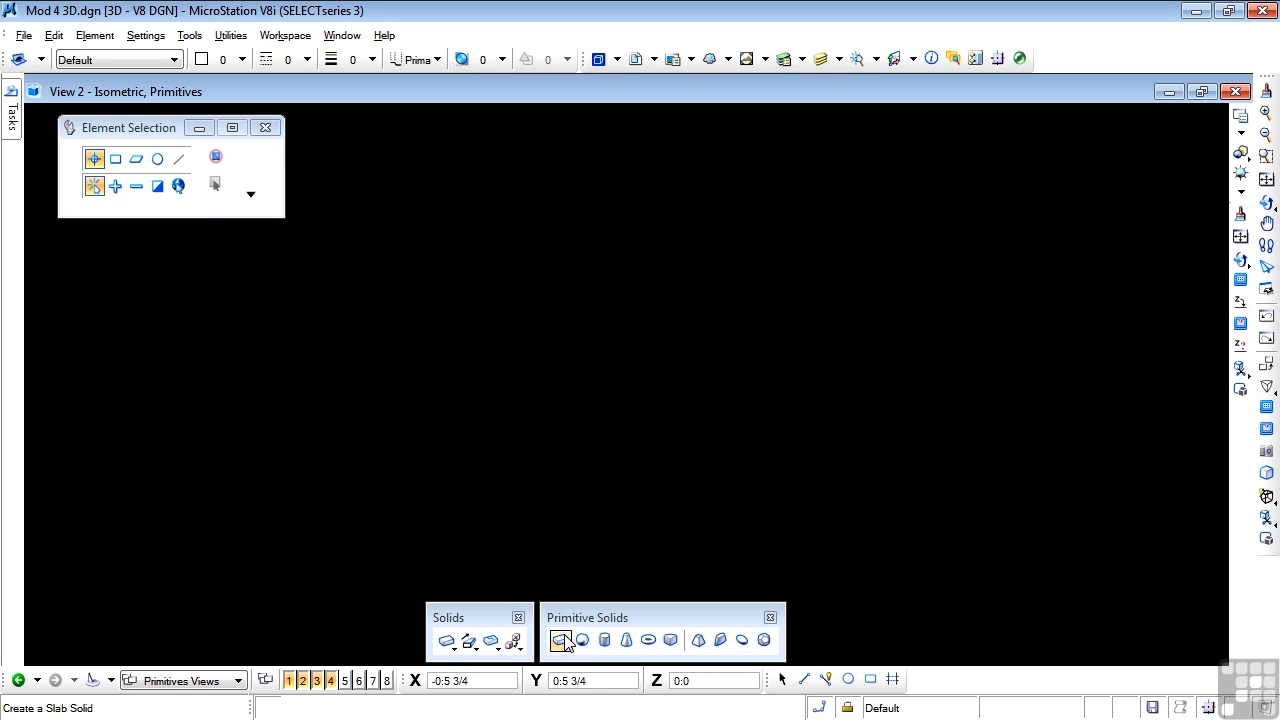
pyautogui.click(560, 640)
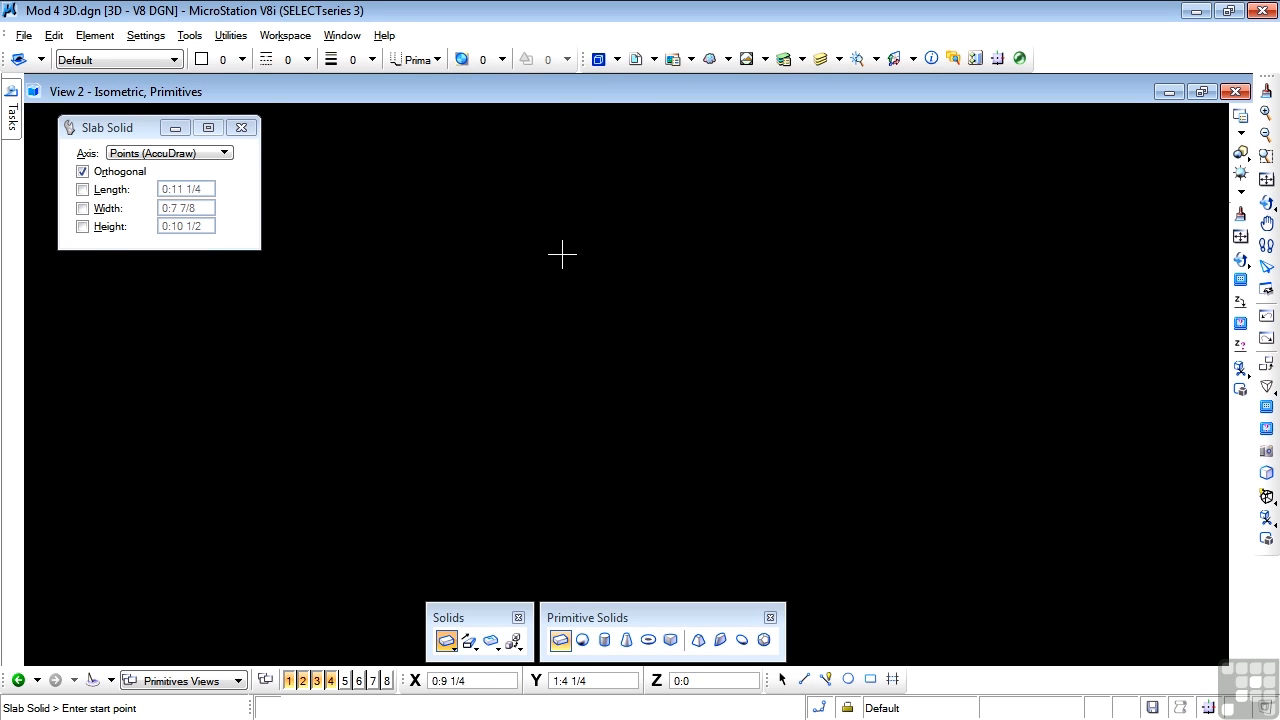
pyautogui.click(560, 640)
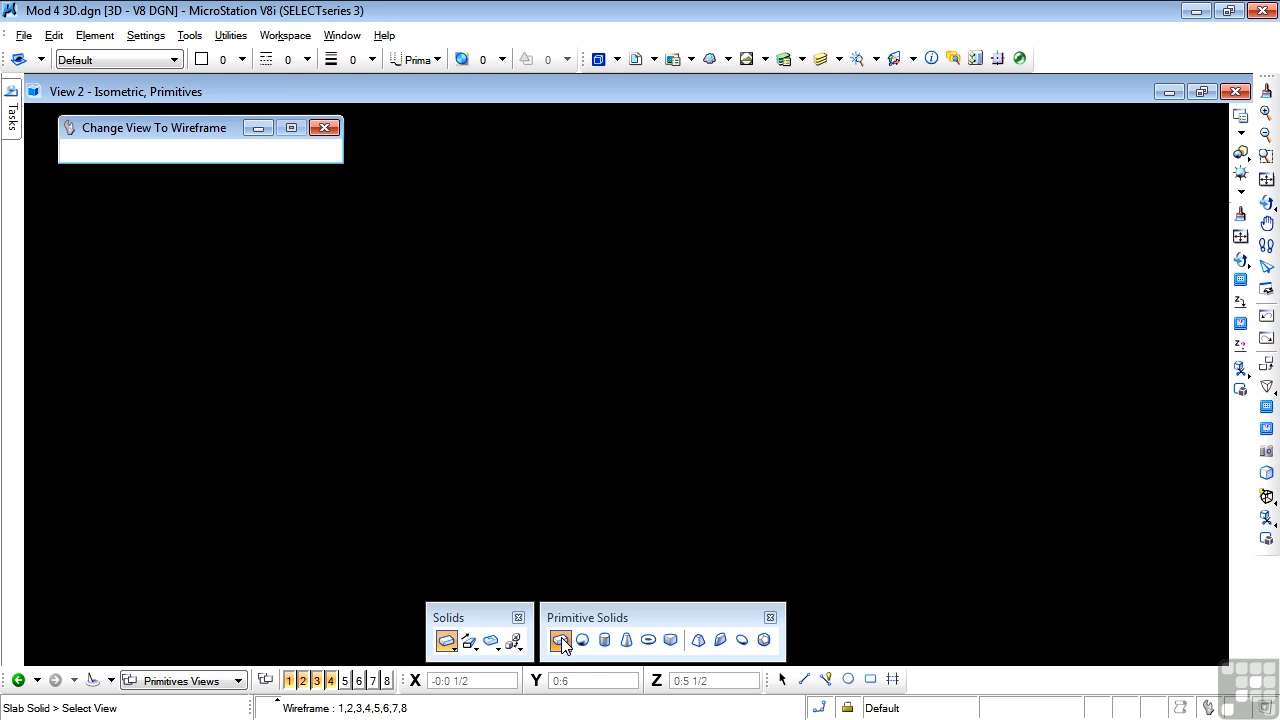
pyautogui.click(560, 640)
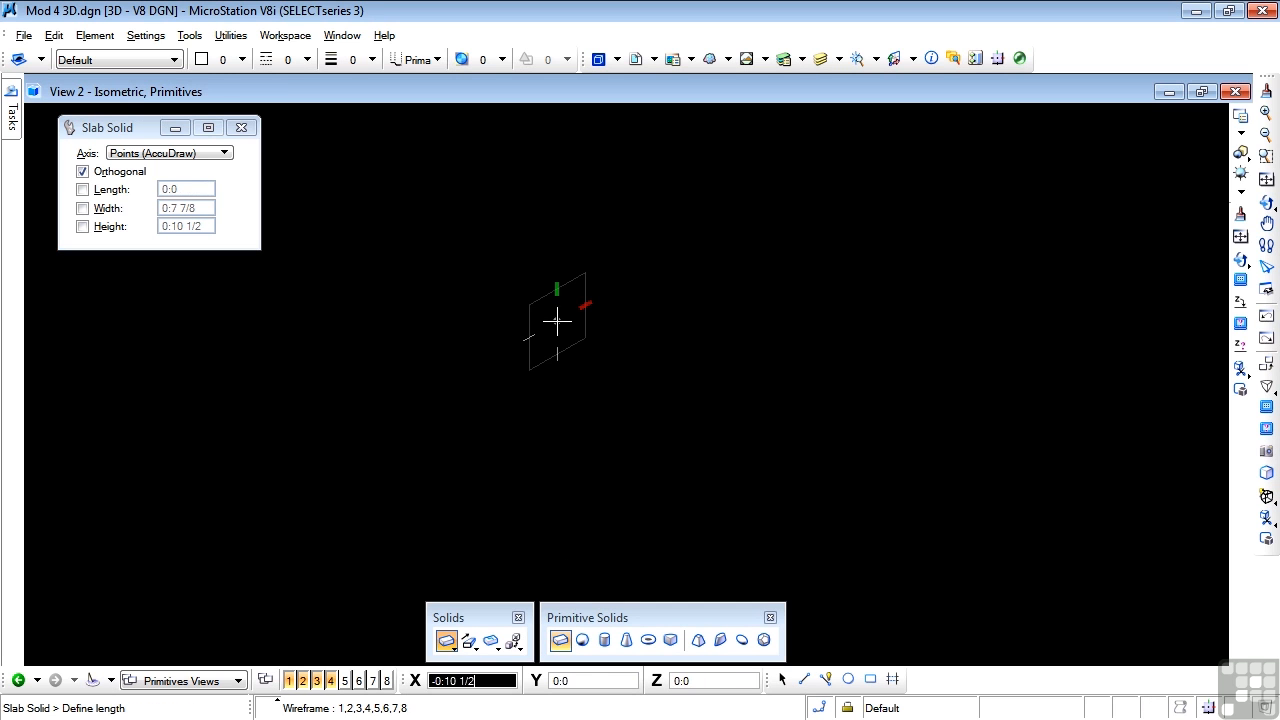
pyautogui.moveTo(600, 297)
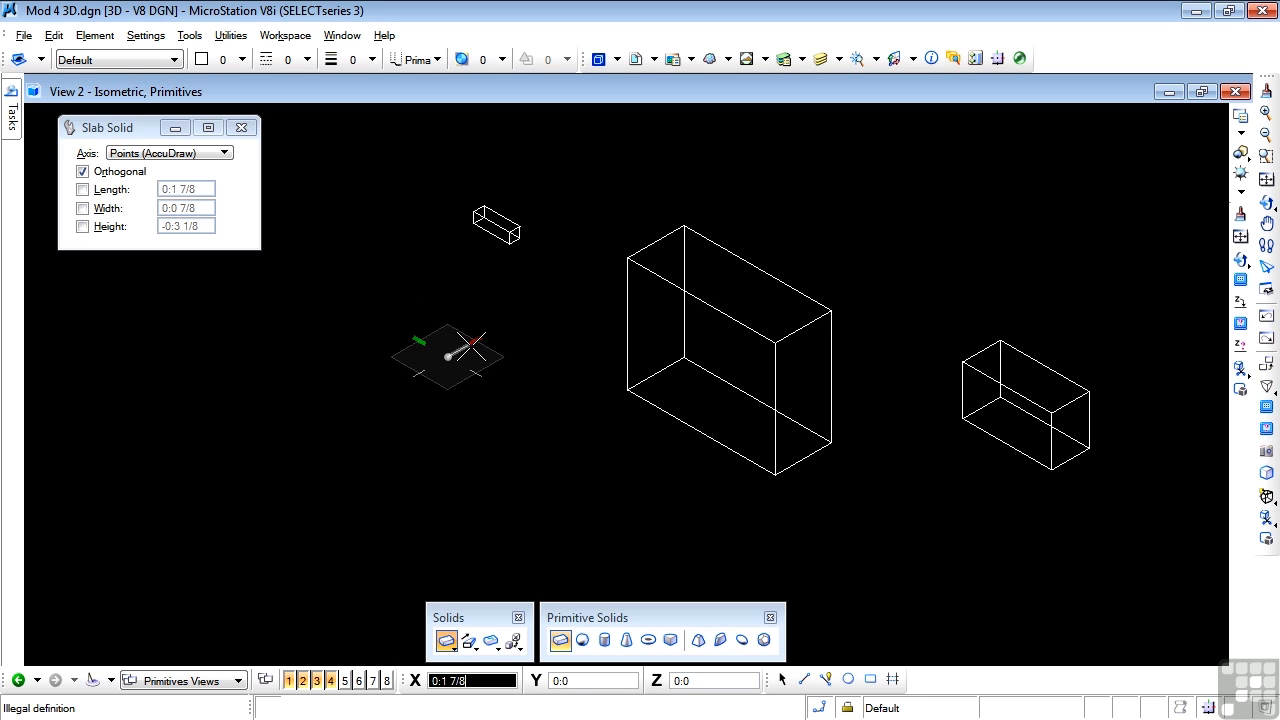
pyautogui.click(470, 355)
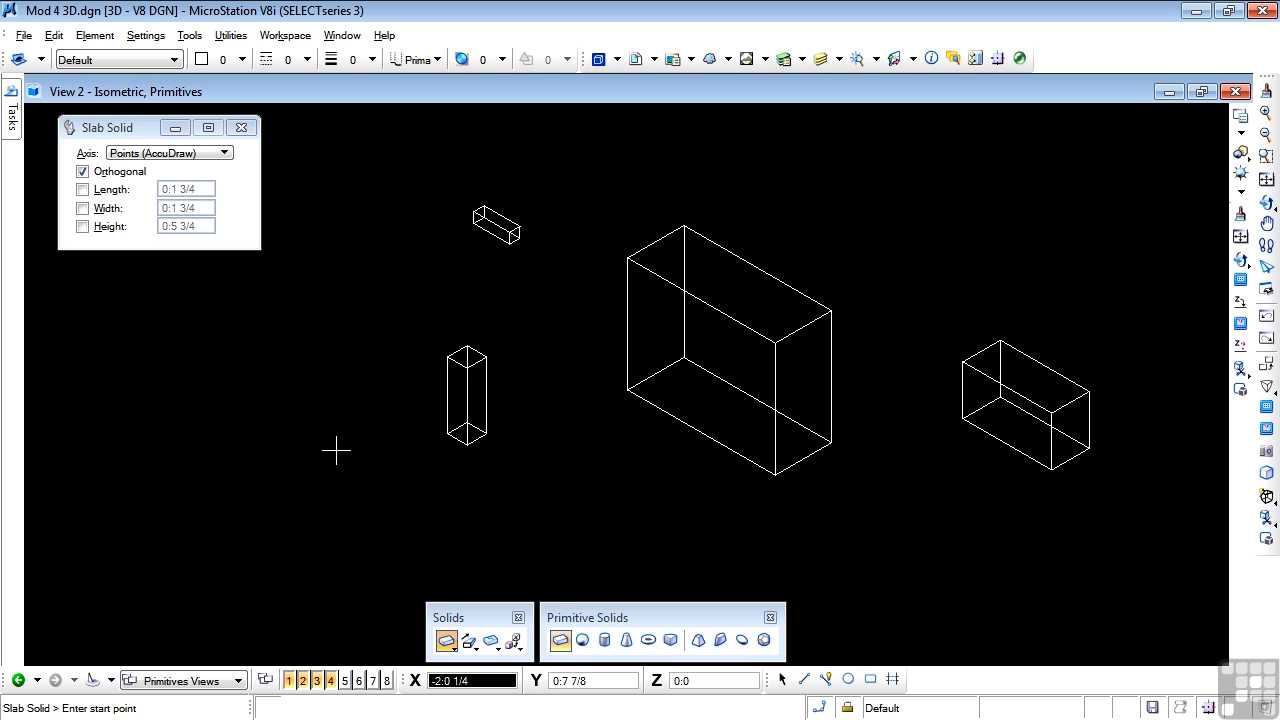
# Rotate the right-hand slab to a tilted orientation using the 2 Points method
pyautogui.click(782, 679)
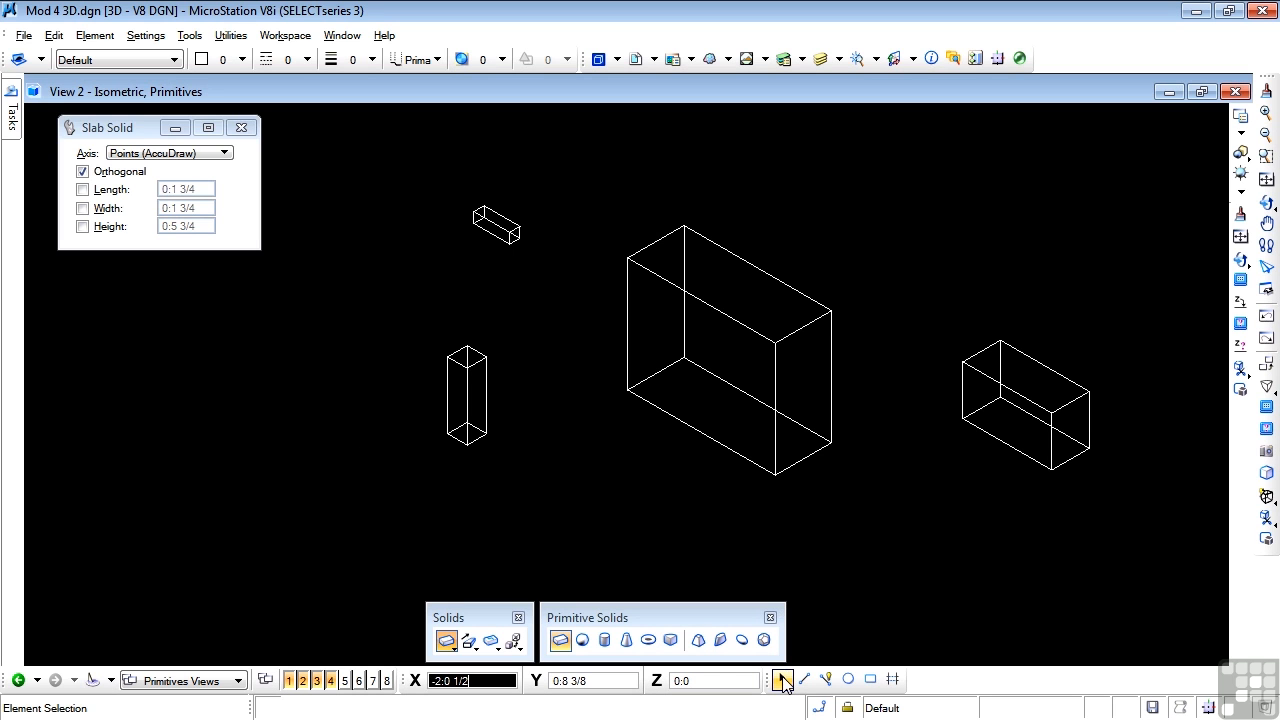
pyautogui.click(783, 679)
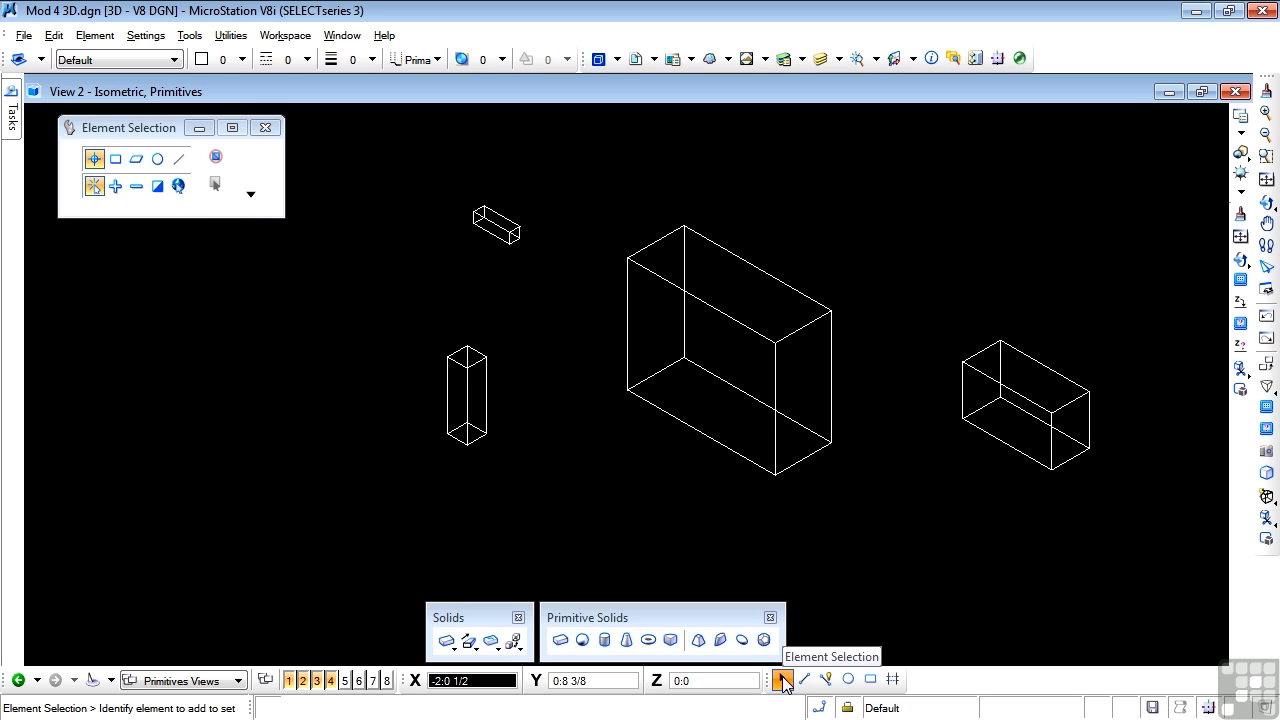
pyautogui.rightClick(1025, 405)
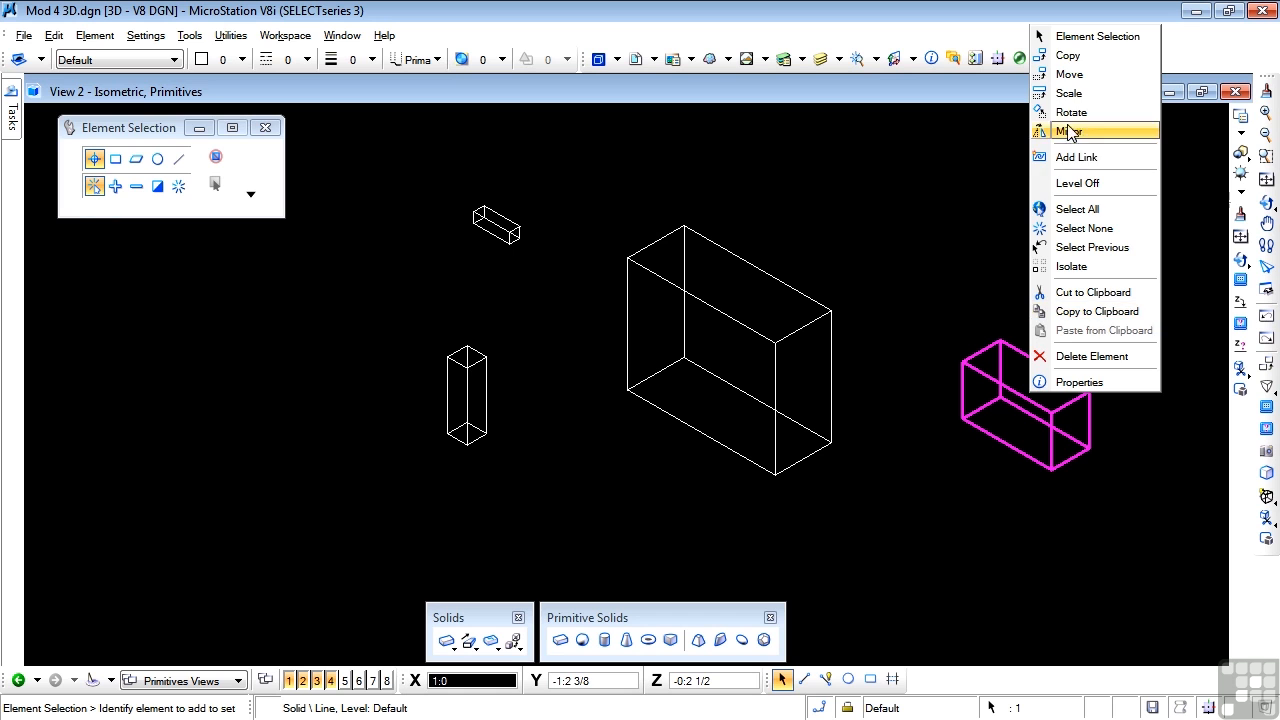
pyautogui.click(1071, 112)
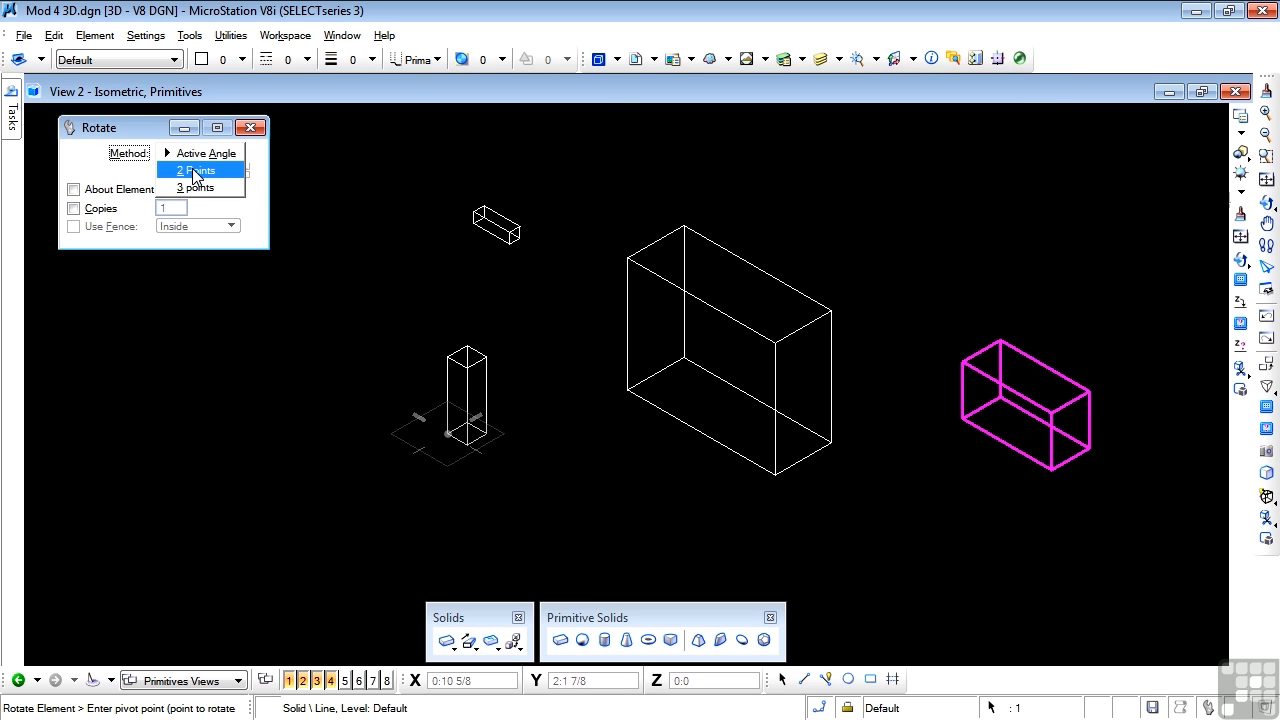
pyautogui.click(196, 170)
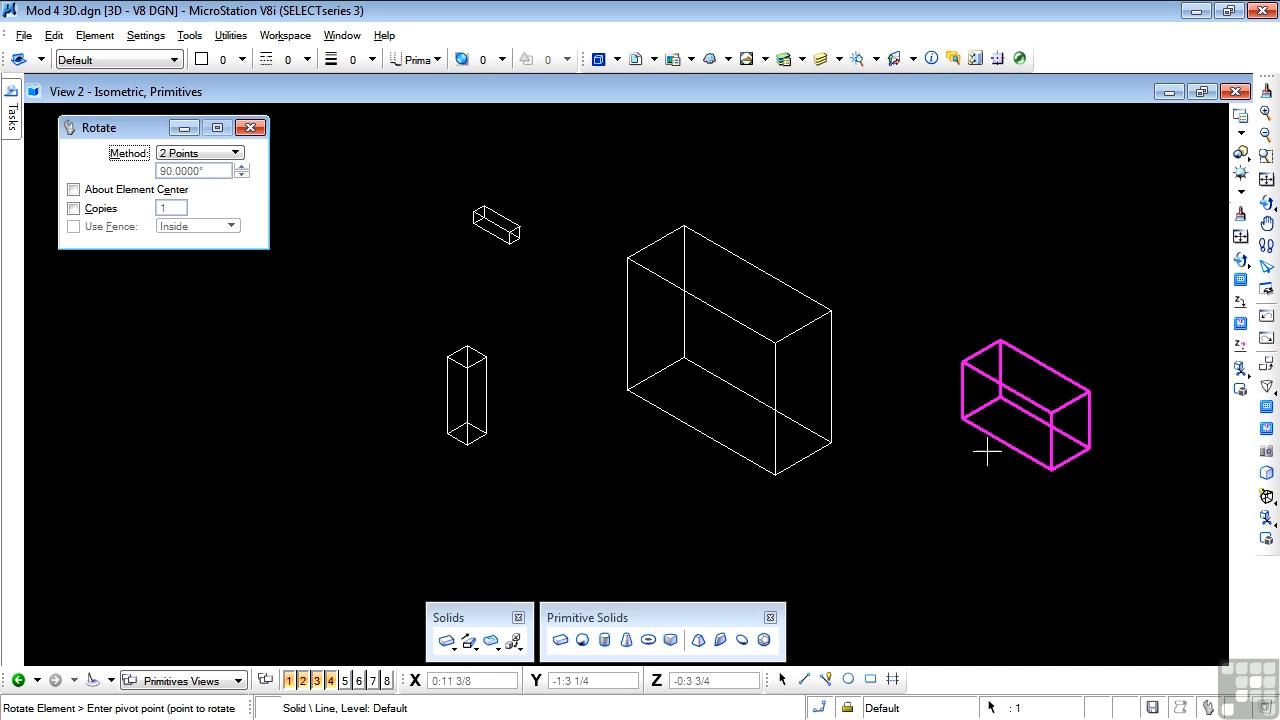
pyautogui.moveTo(963, 422)
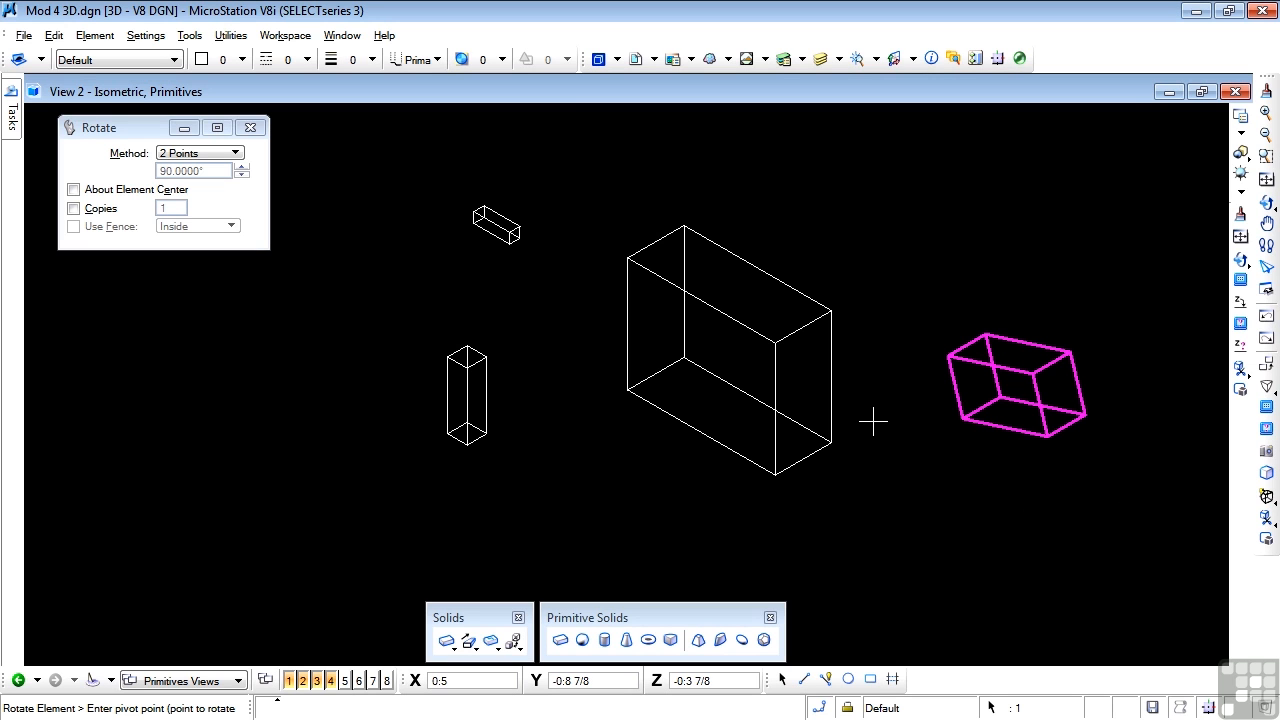
pyautogui.moveTo(905, 418)
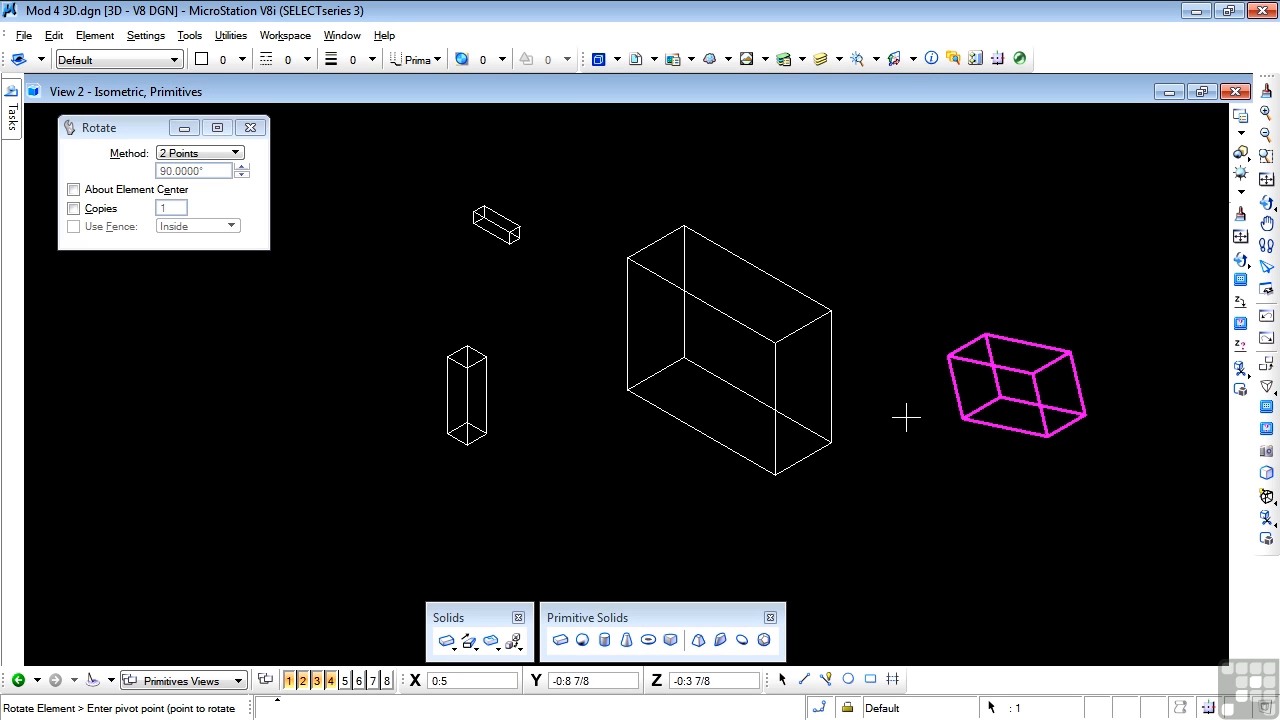
pyautogui.moveTo(890, 312)
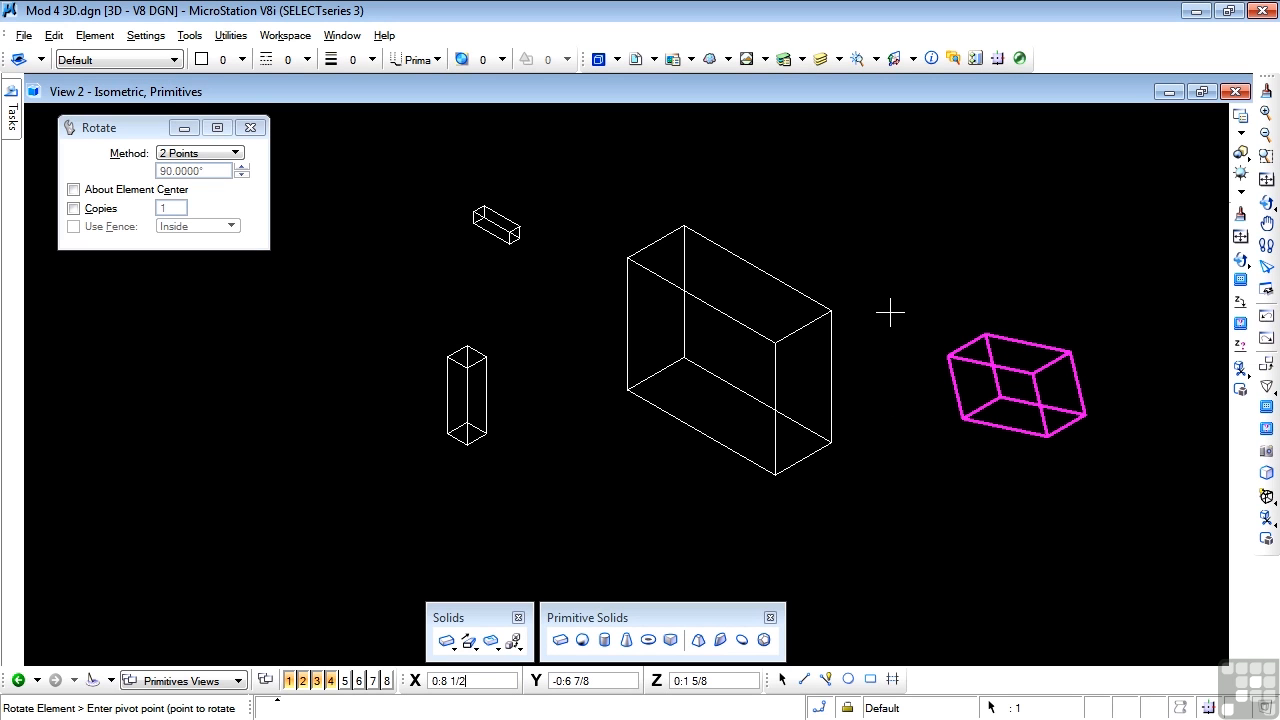
pyautogui.moveTo(884, 259)
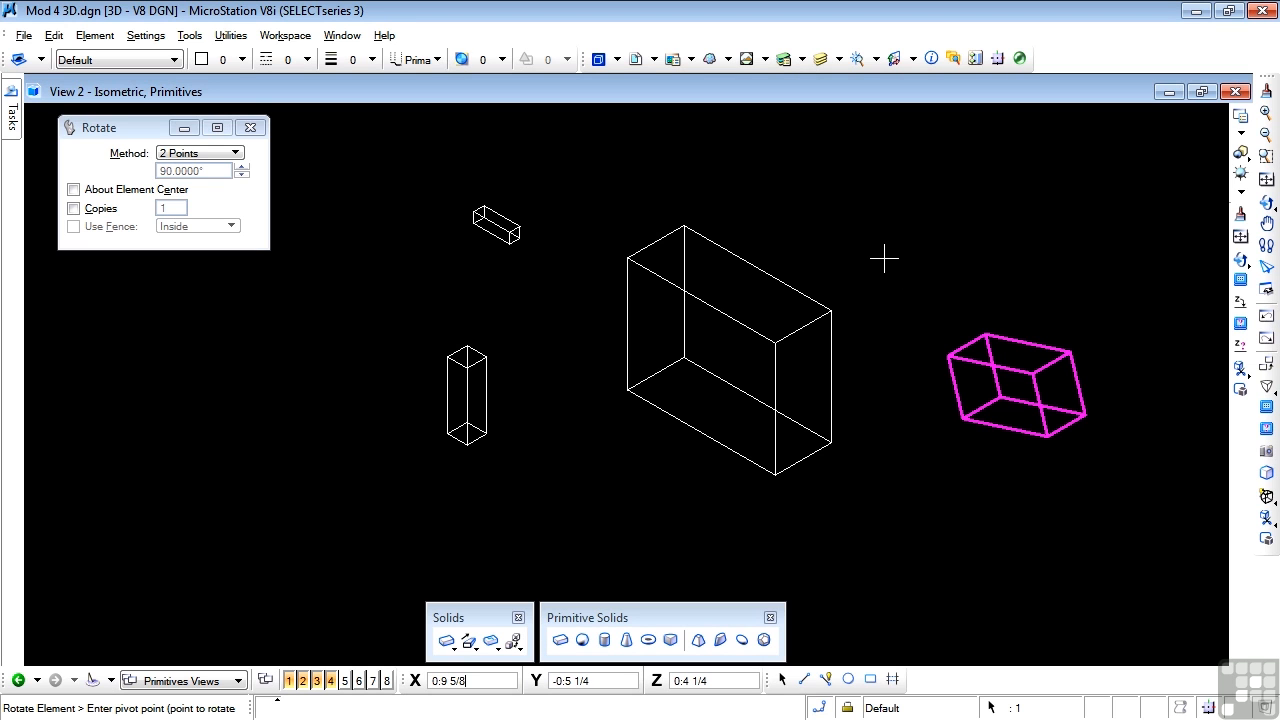
pyautogui.click(826, 679)
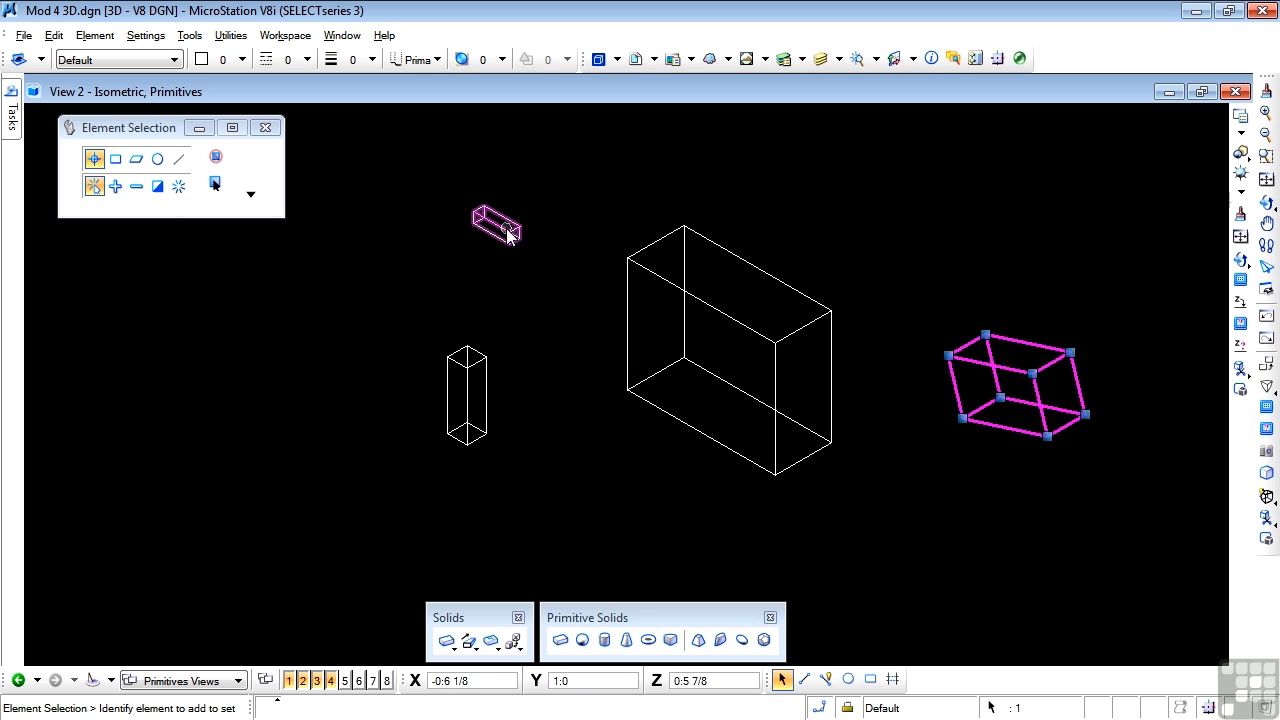
# Rotate the small upper-left slab diagonally by picking two points
pyautogui.rightClick(512, 230)
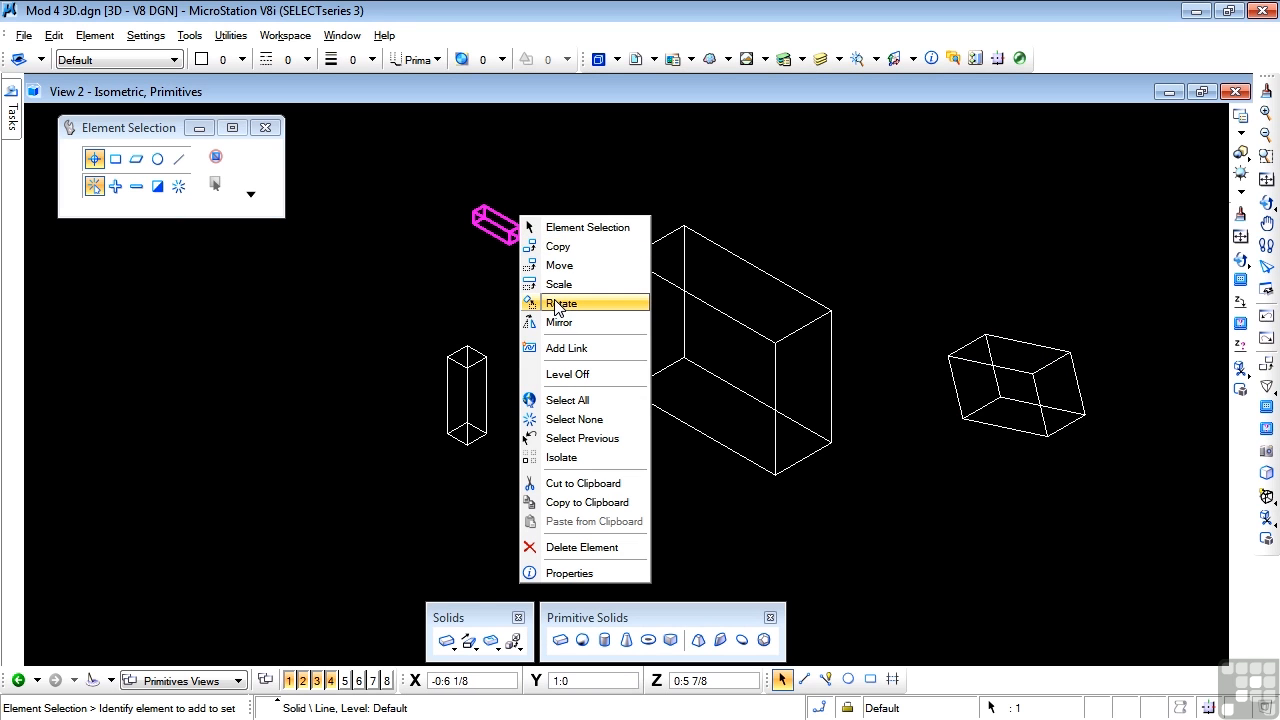
pyautogui.click(562, 303)
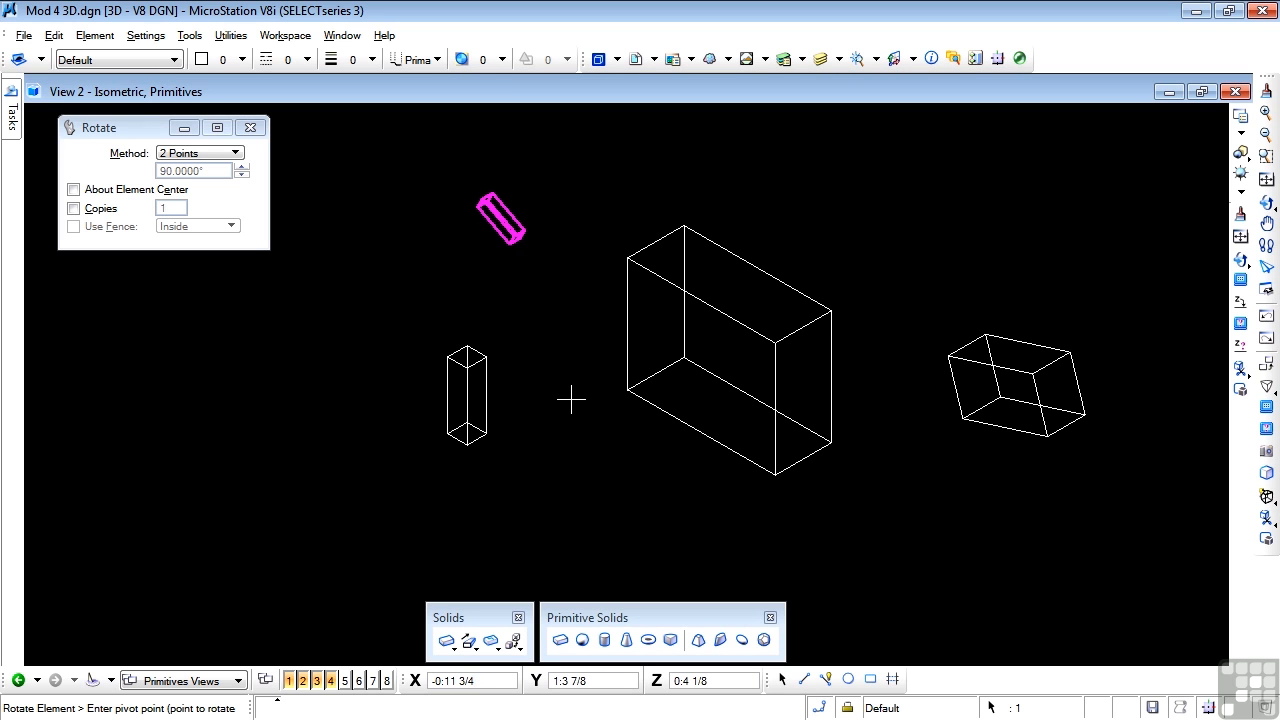
pyautogui.click(783, 680)
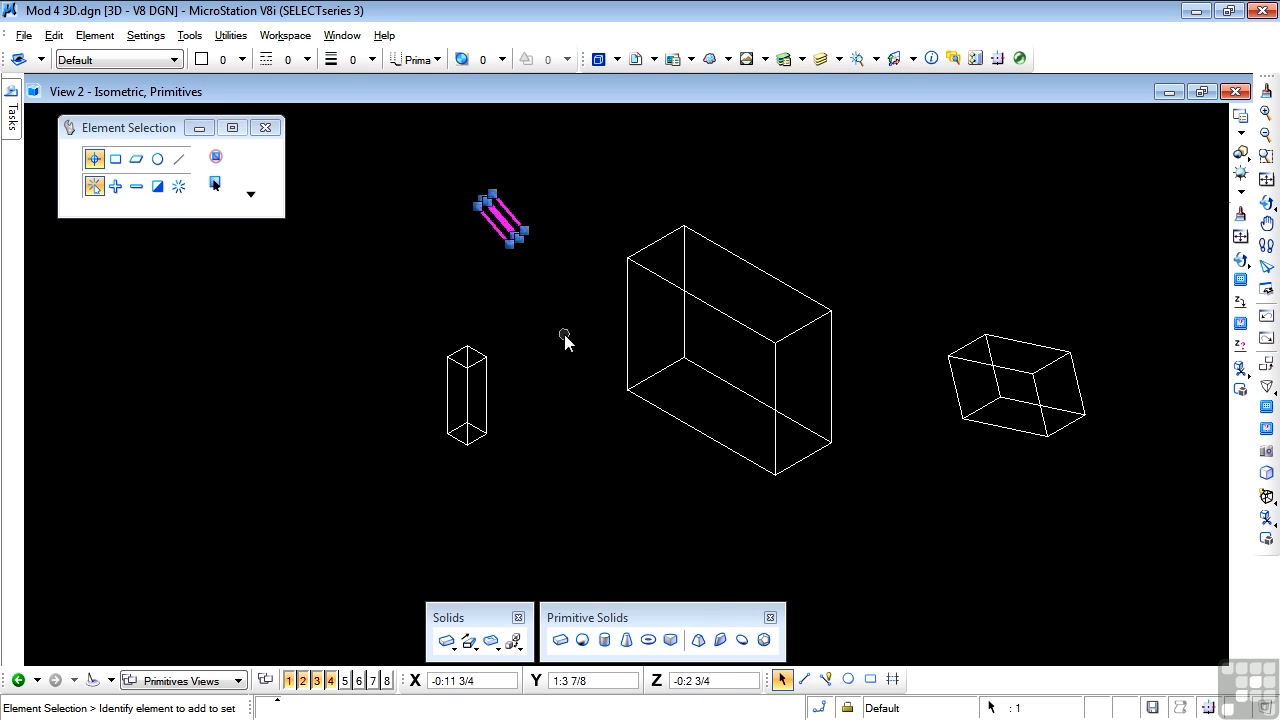
# Move the tilted slab onto the box top as a tail, and the right slab as a head
pyautogui.rightClick(500, 225)
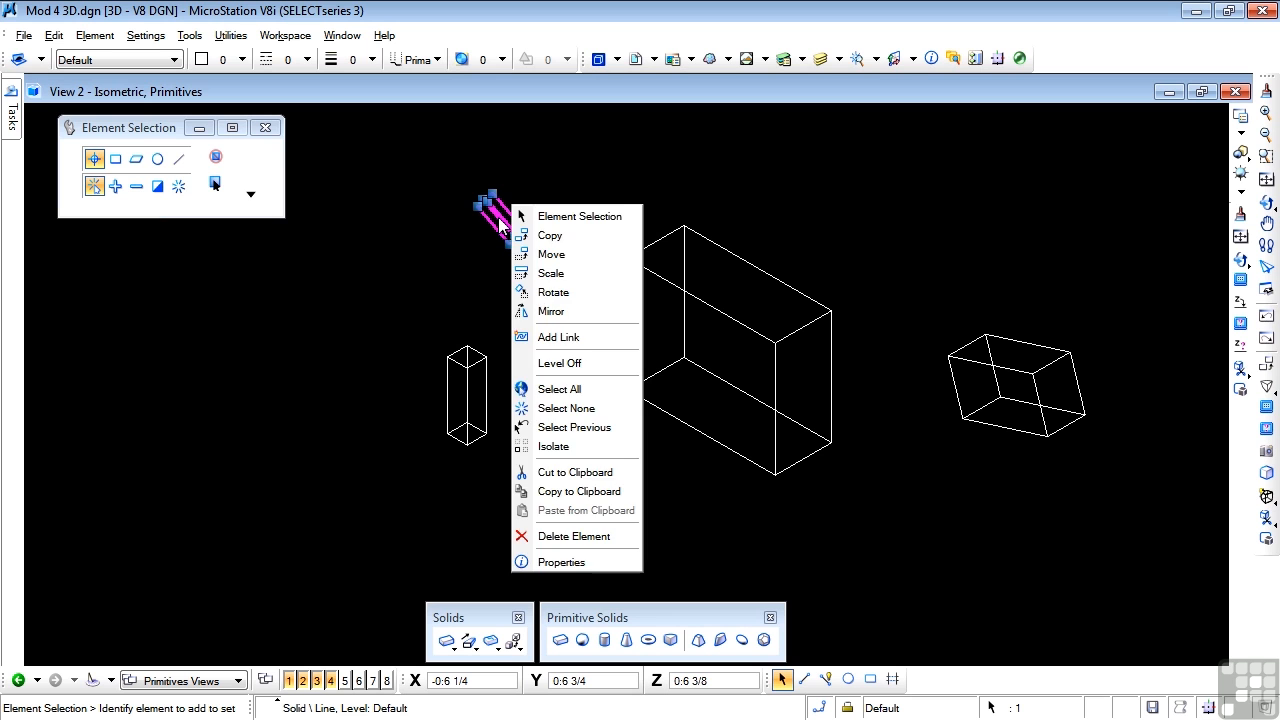
pyautogui.click(551, 254)
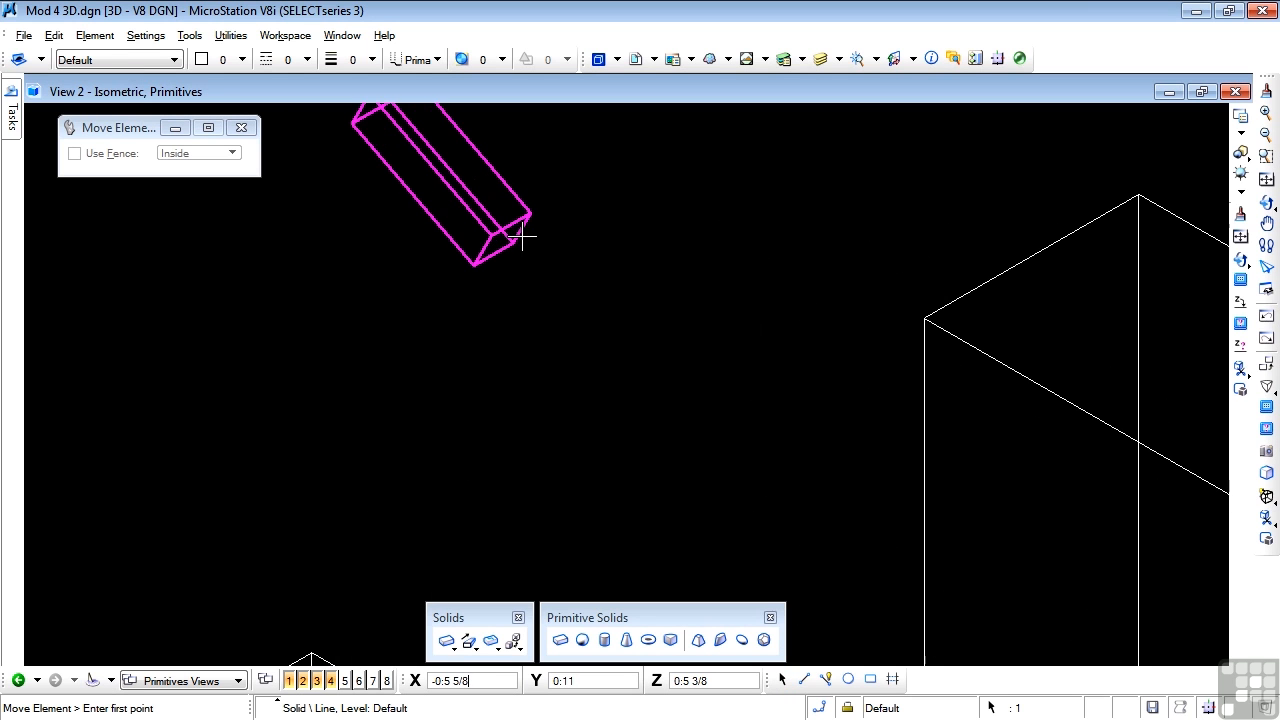
pyautogui.click(510, 223)
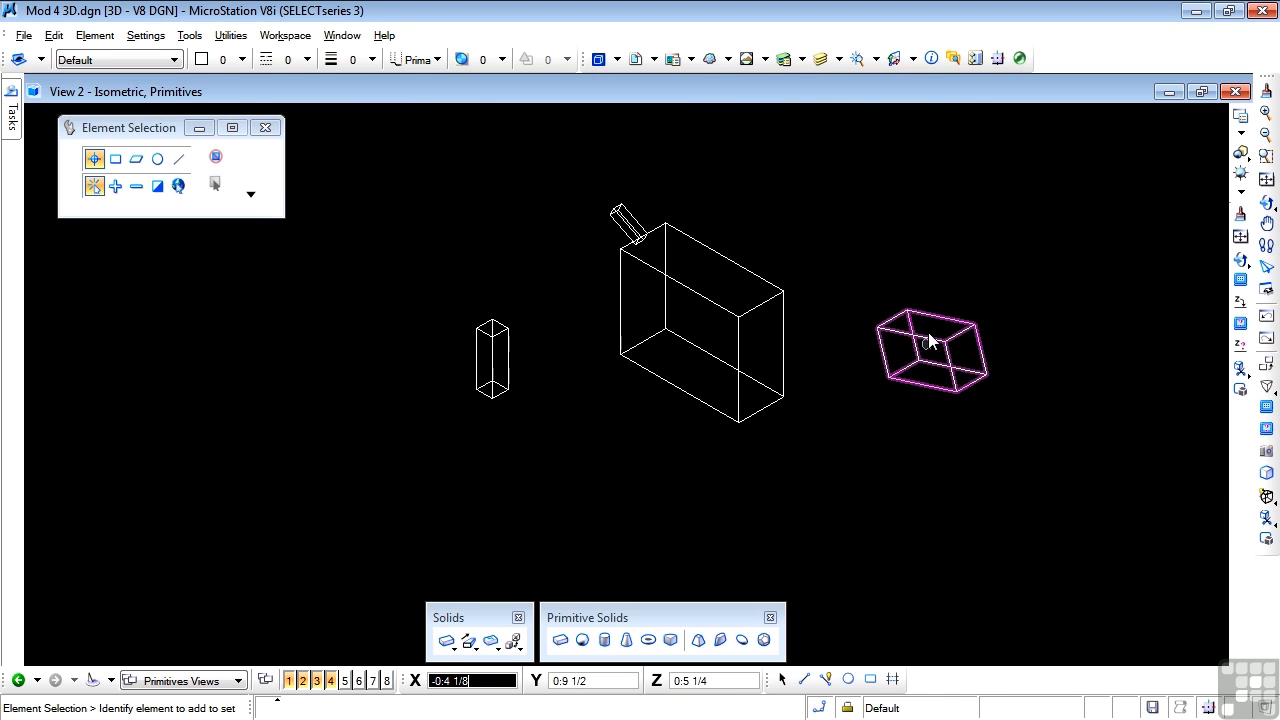
pyautogui.rightClick(930, 340)
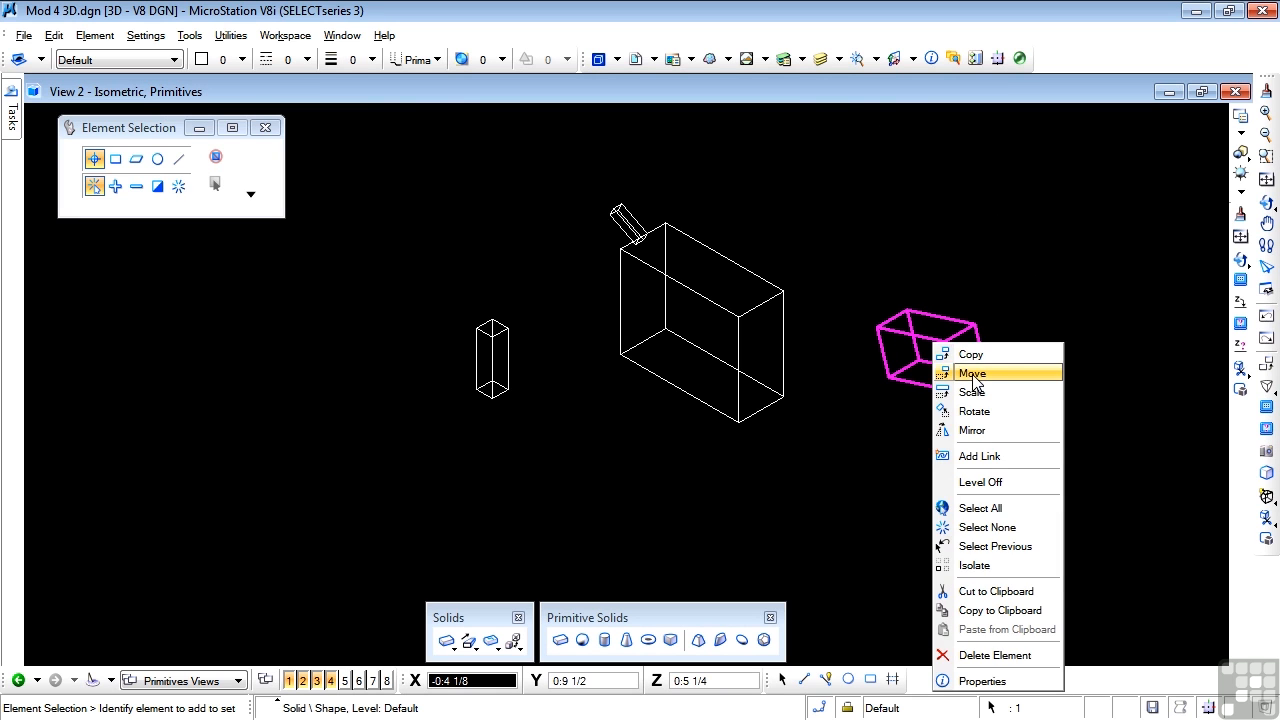
pyautogui.click(971, 373)
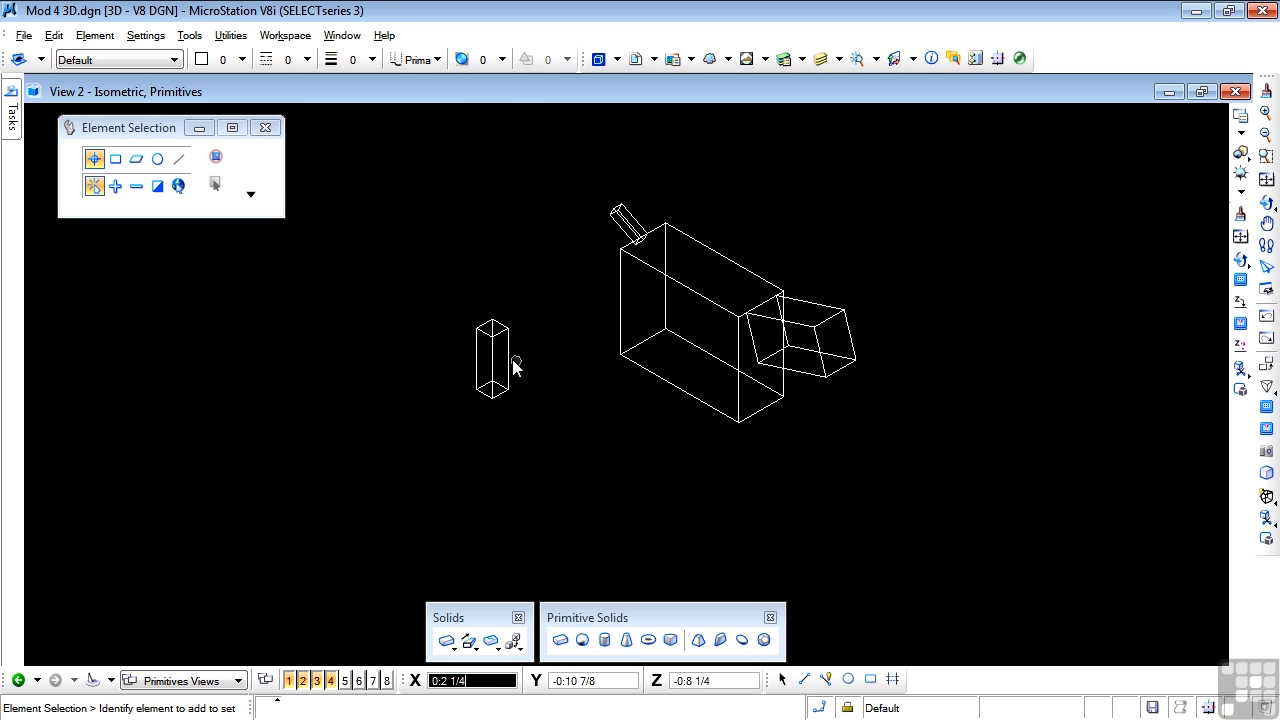
# Copy the tall narrow slab twice beneath the large box's front corner as legs
pyautogui.click(492, 360)
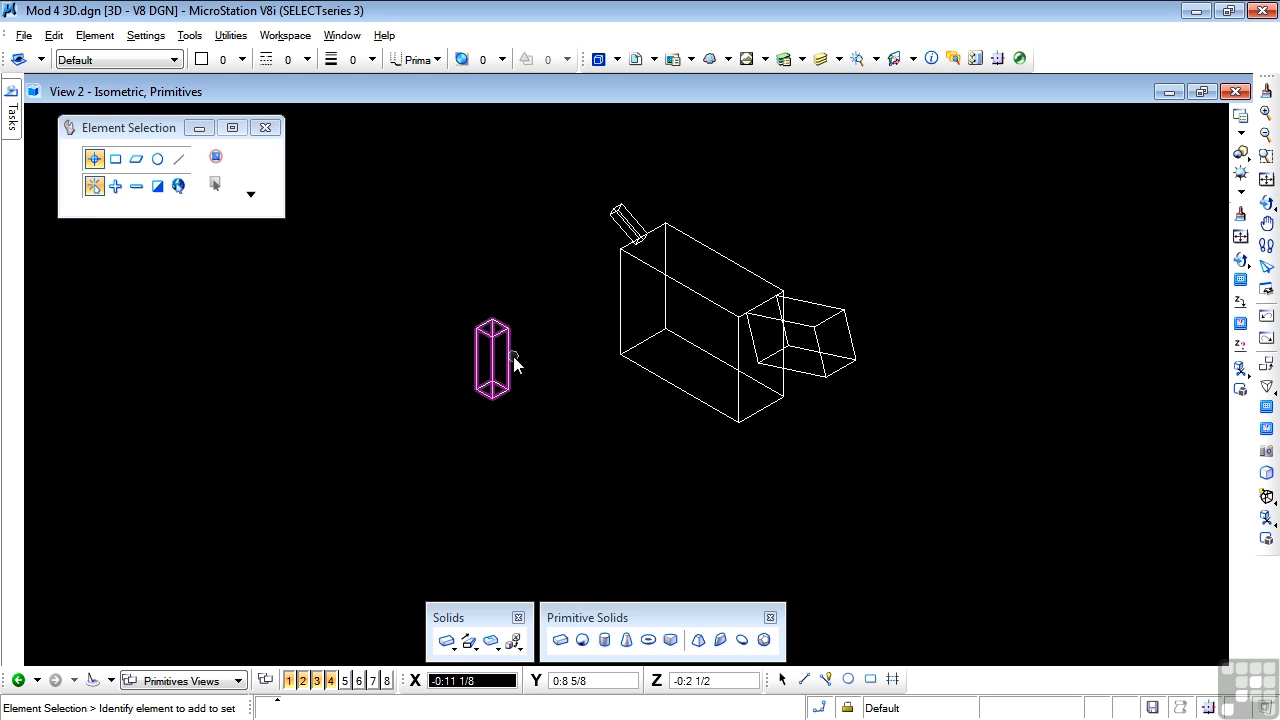
pyautogui.click(491, 358)
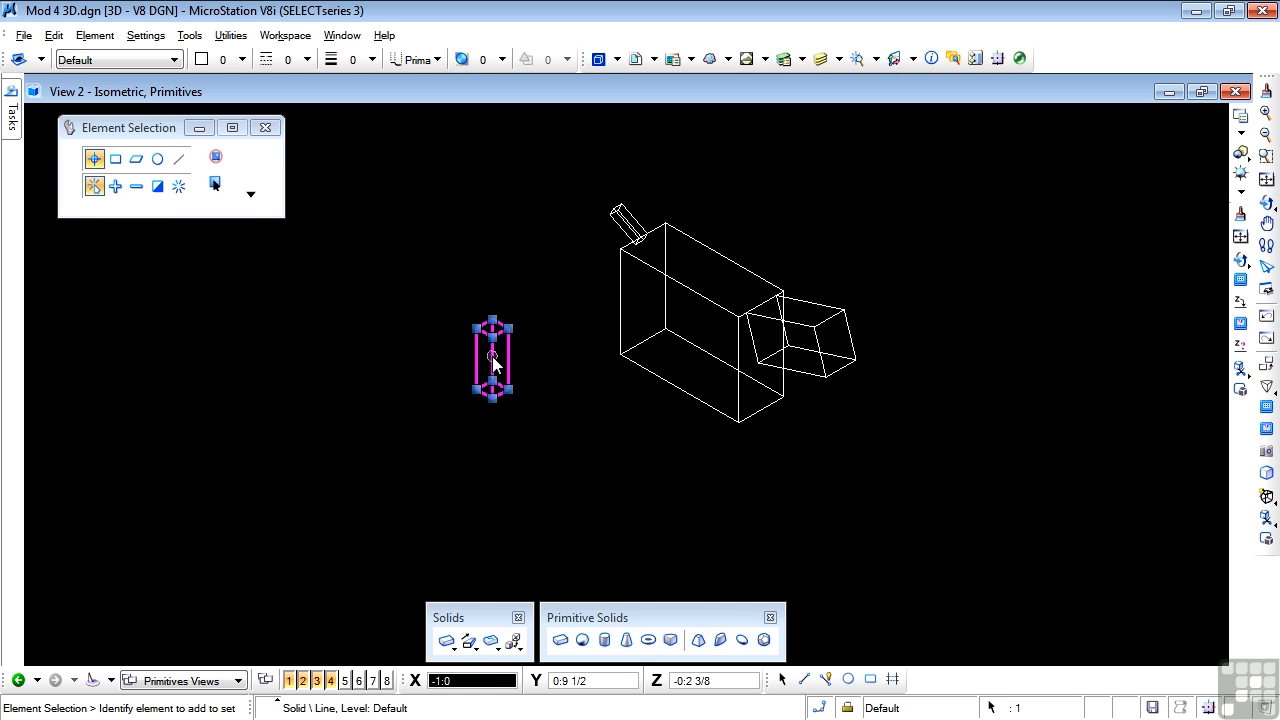
pyautogui.rightClick(492, 358)
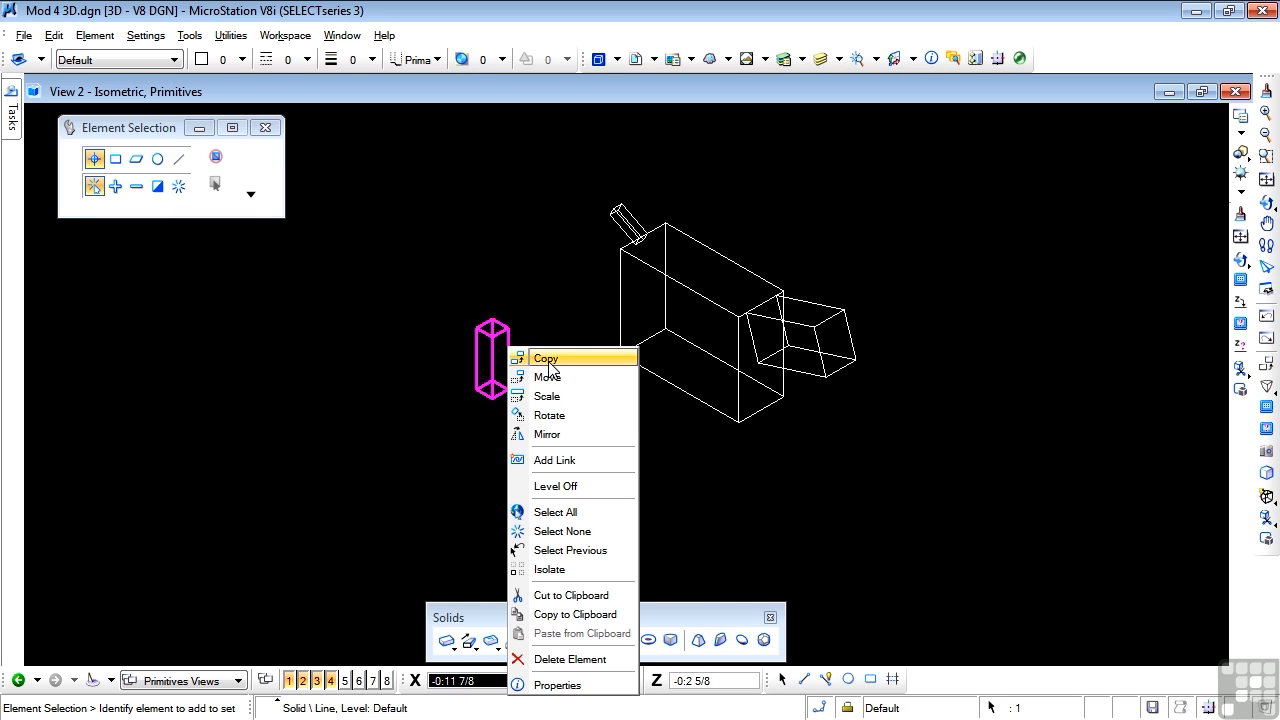
pyautogui.click(546, 358)
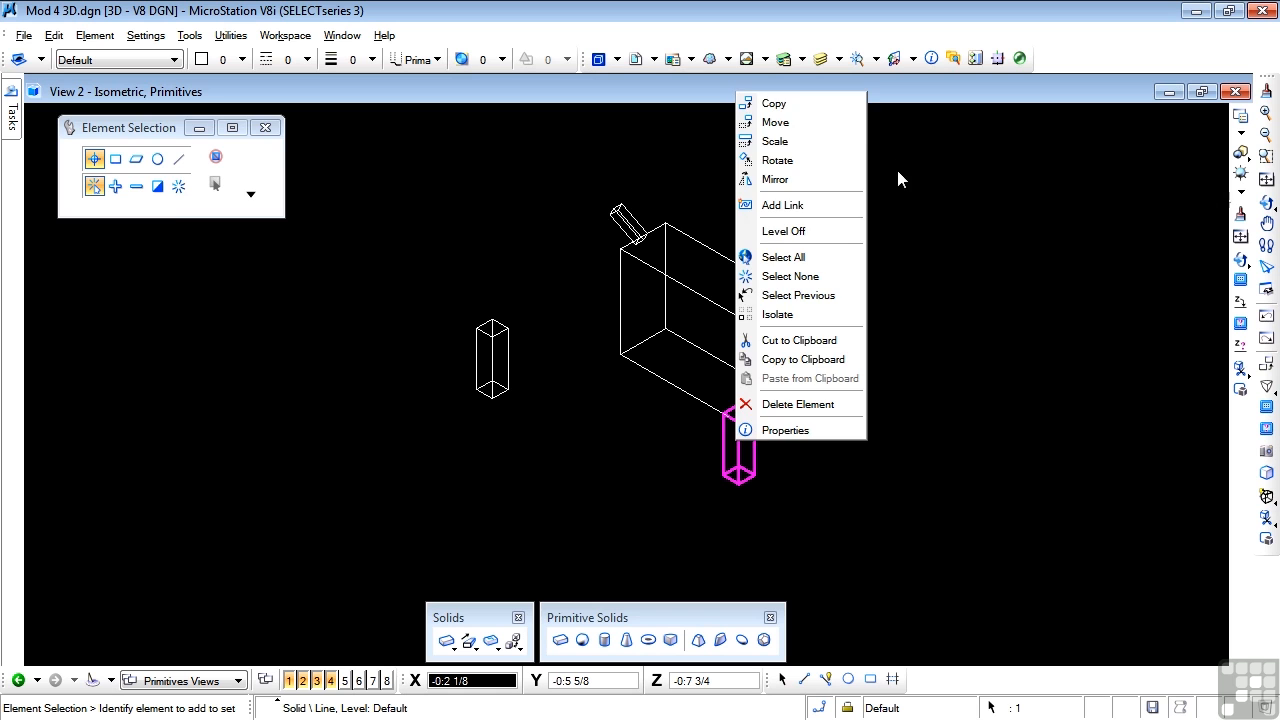
pyautogui.click(774, 103)
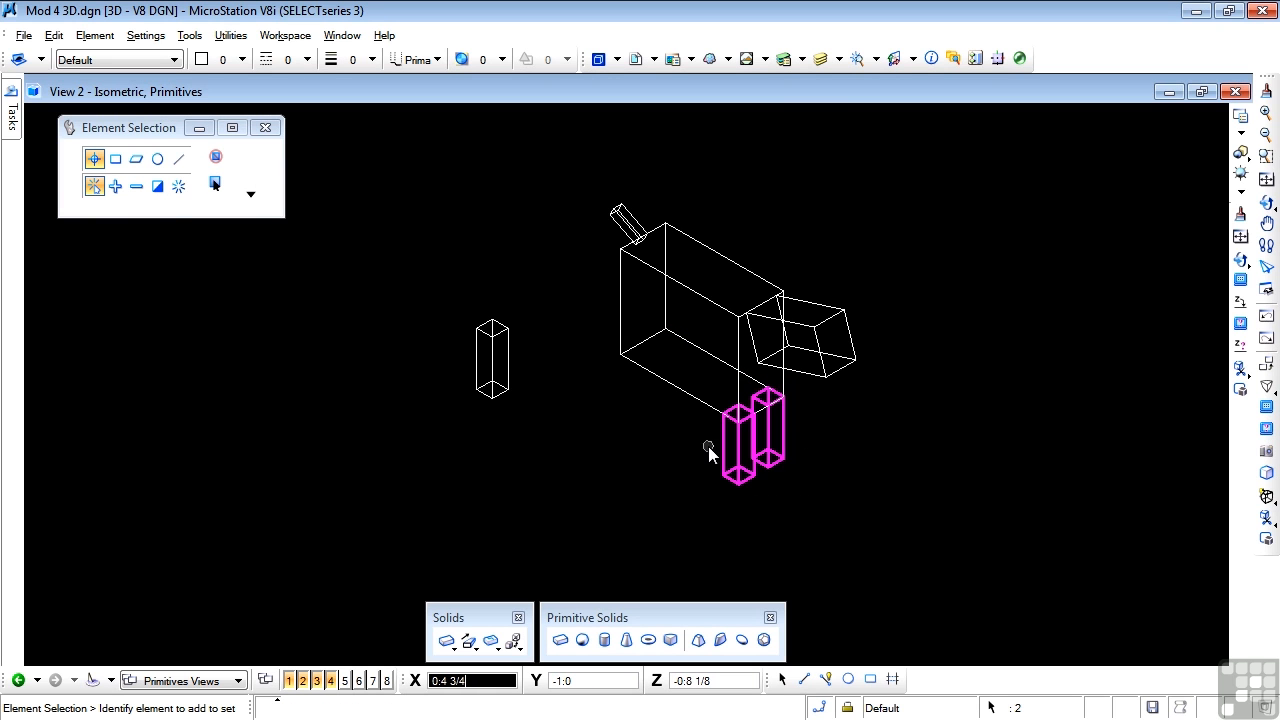
# Mirror the two selected front legs across the body's middle
pyautogui.rightClick(710, 450)
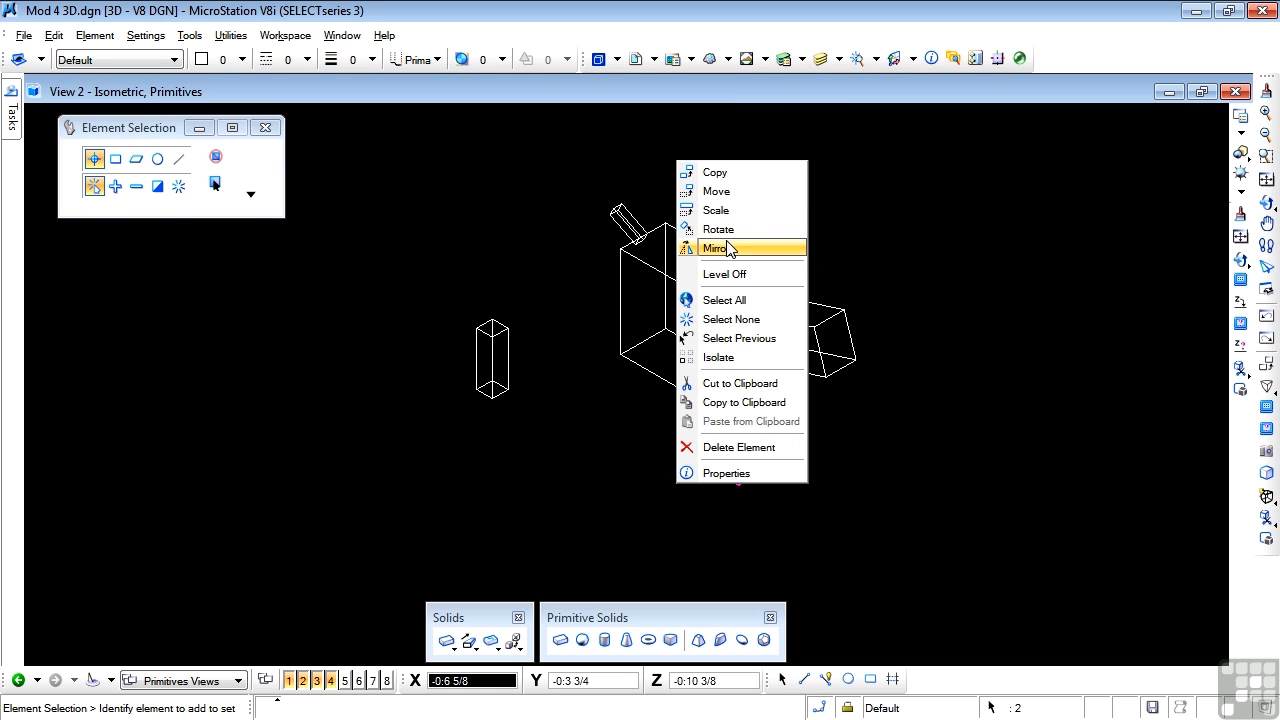
pyautogui.click(717, 248)
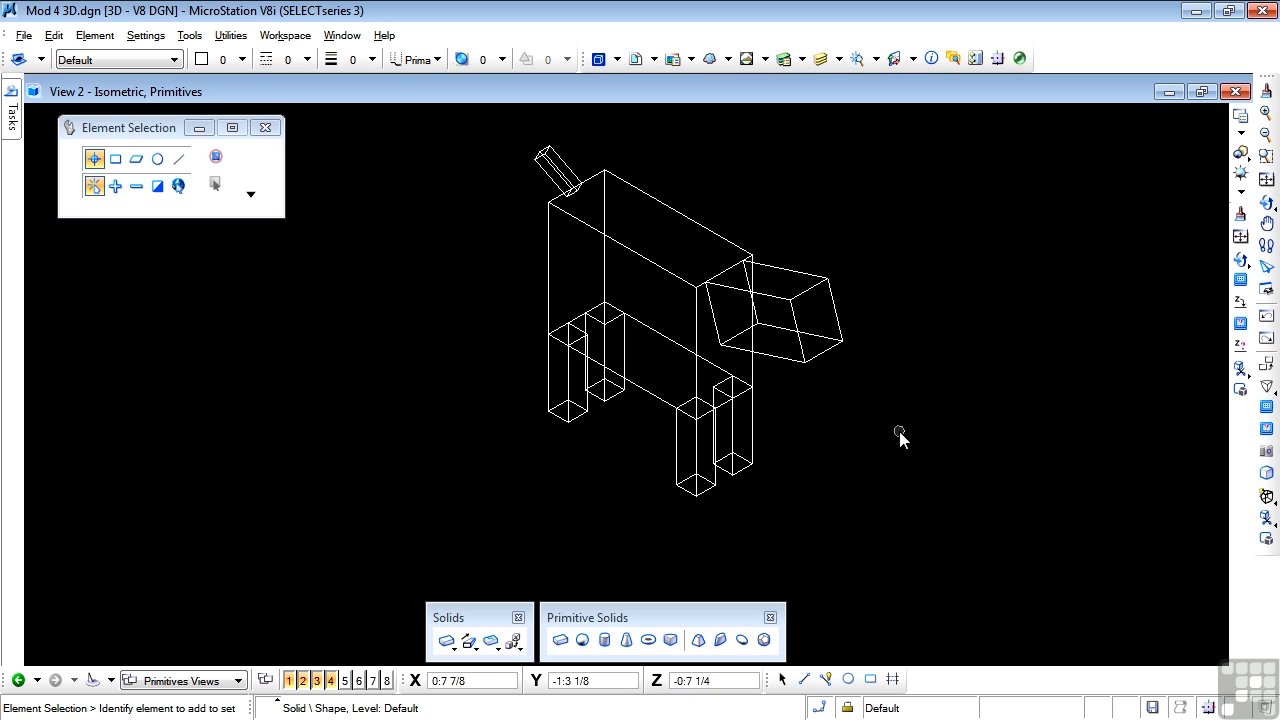
pyautogui.moveTo(905, 430)
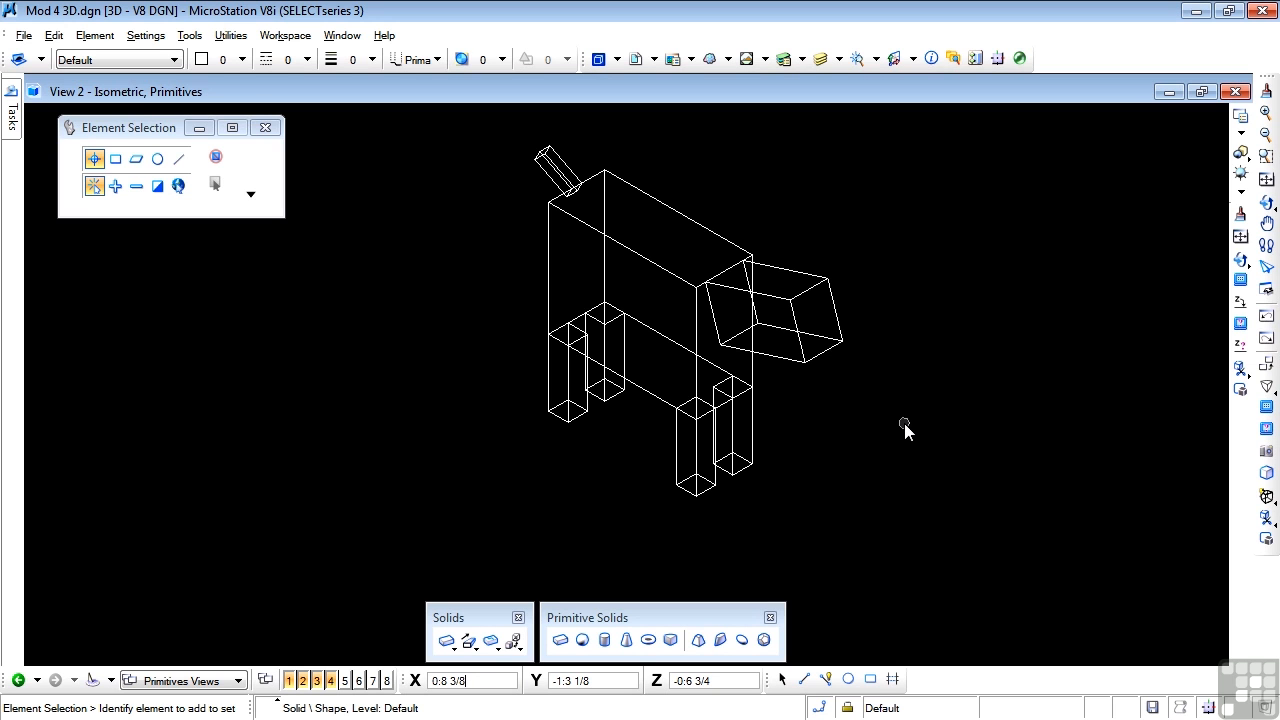
pyautogui.moveTo(480, 423)
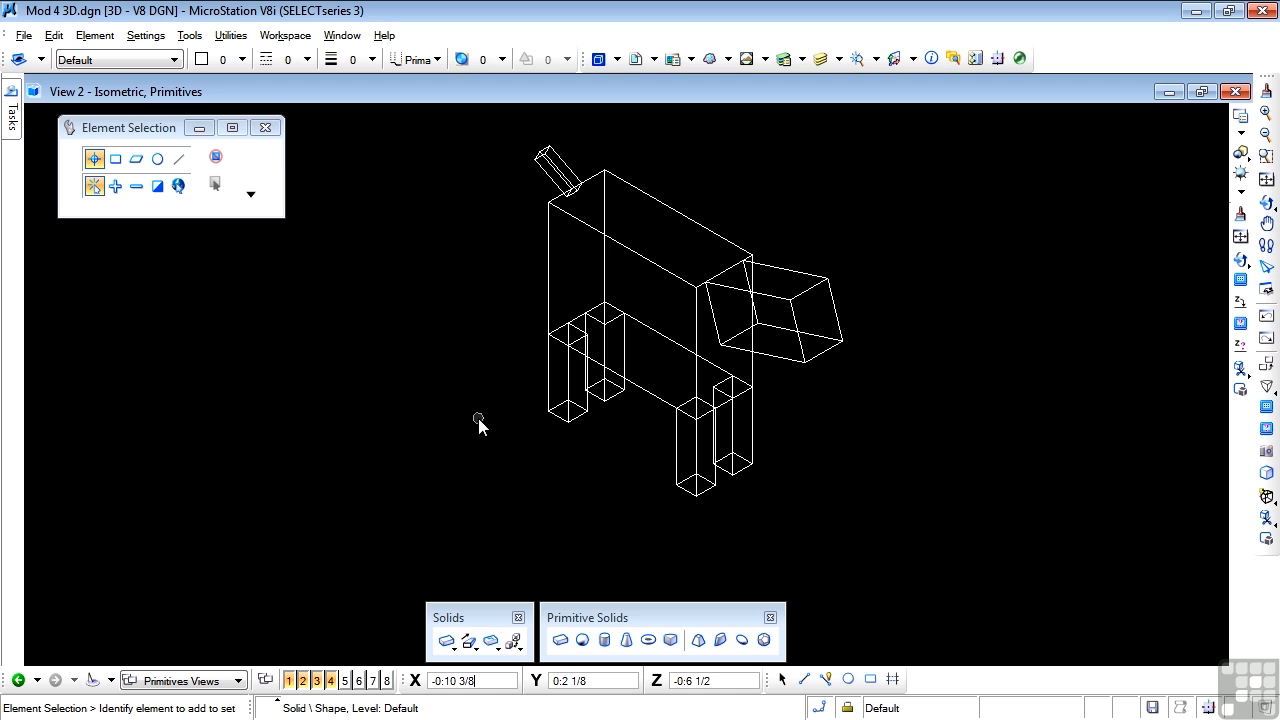